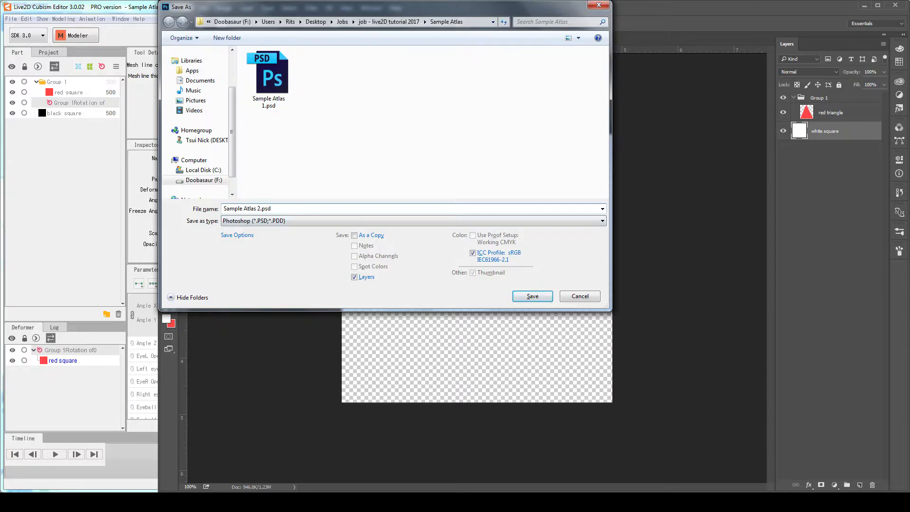
Step: Save the layered artwork as Sample Atlas 2.psd in the Sample Atlas folder
{"action": "left_click", "coordinate": [531, 296]}
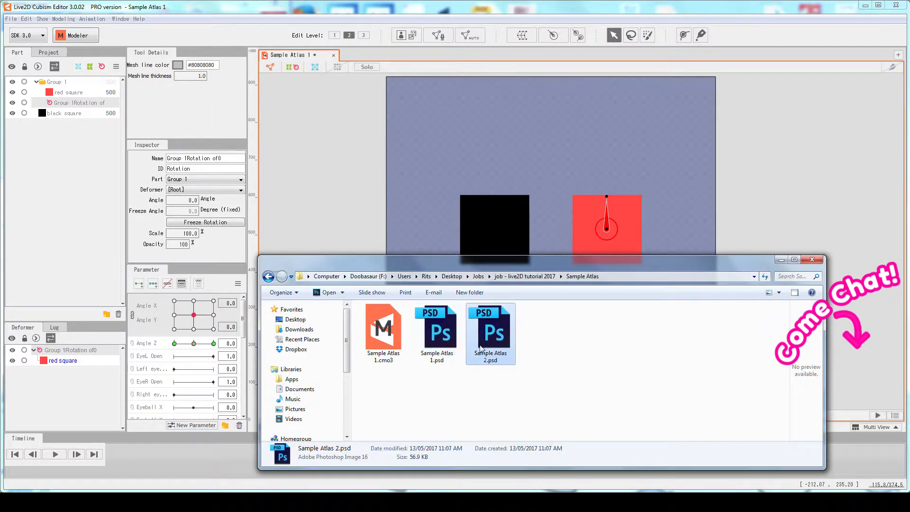
Step: Pick Sample Atlas 2.psd in Explorer to drop onto the Cubism canvas
{"action": "left_click", "coordinate": [436, 334]}
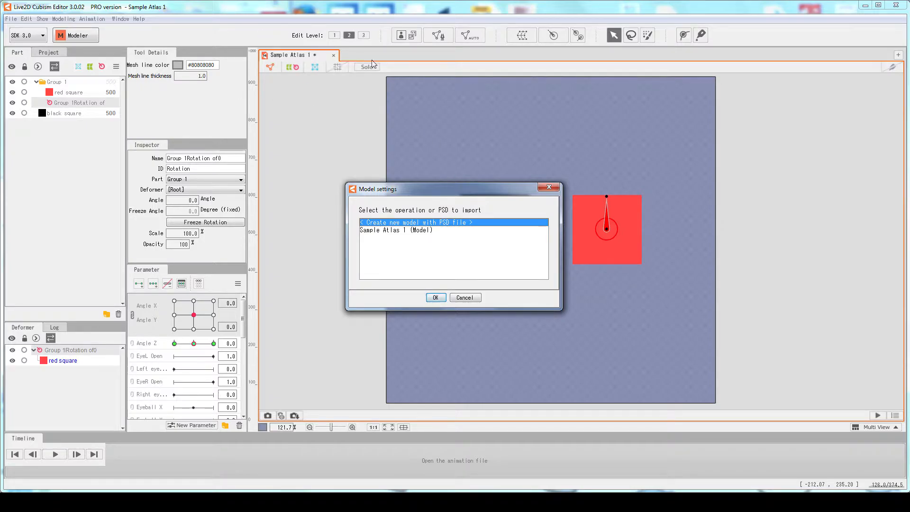
{"action": "mouse_move", "coordinate": [569, 62]}
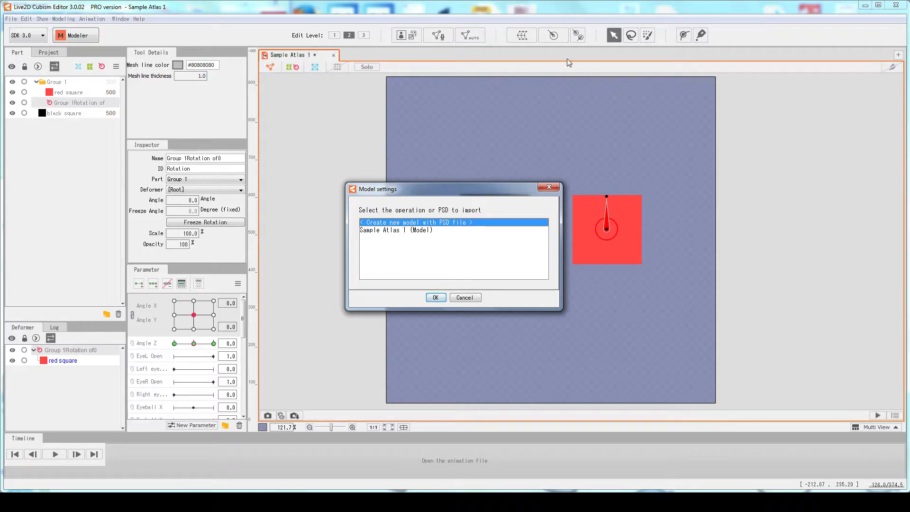
{"action": "mouse_move", "coordinate": [354, 264]}
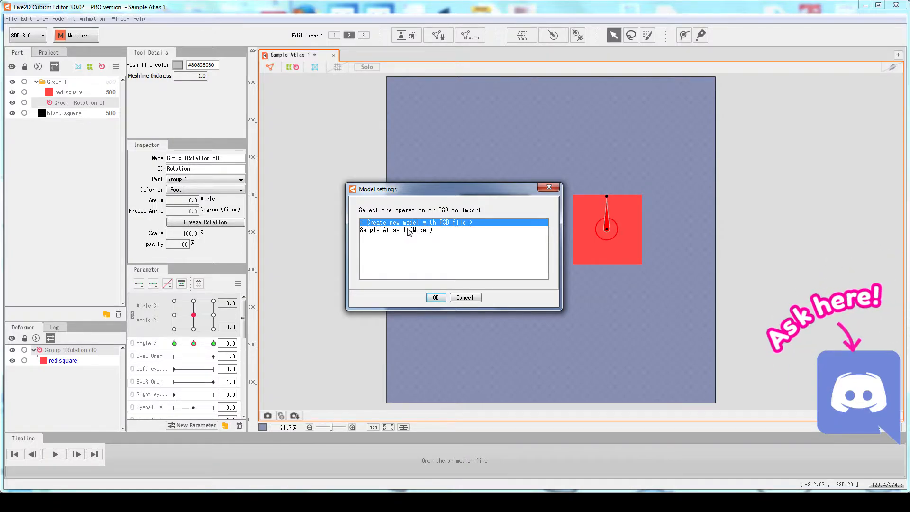
Step: Choose Sample Atlas 1 (Model) as the import target and confirm
{"action": "left_click", "coordinate": [396, 230]}
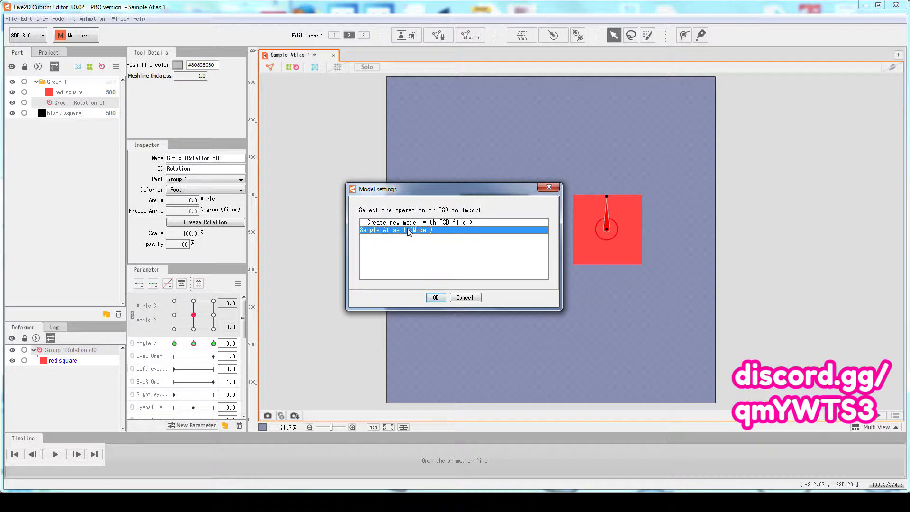
{"action": "left_click", "coordinate": [435, 297]}
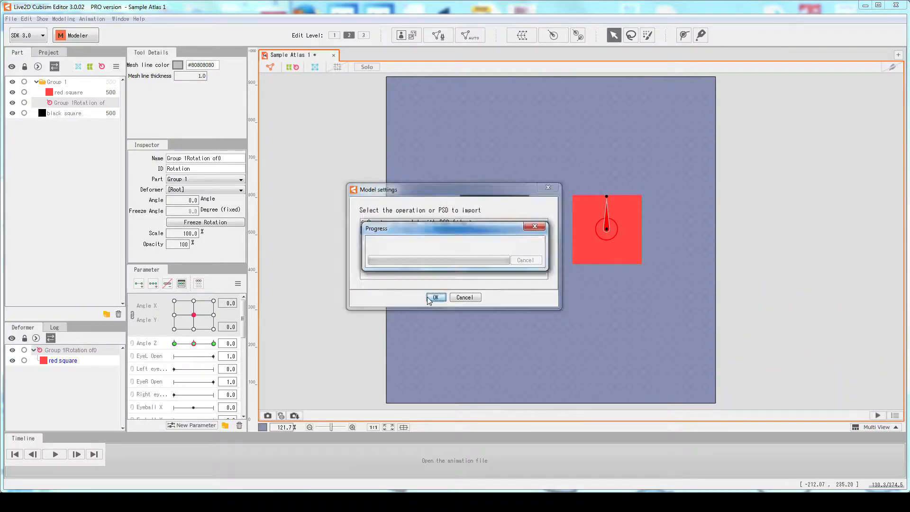
Step: Get past the import prompts, move Re-import settings aside, and pick registering without art meshes
{"action": "left_click", "coordinate": [434, 297]}
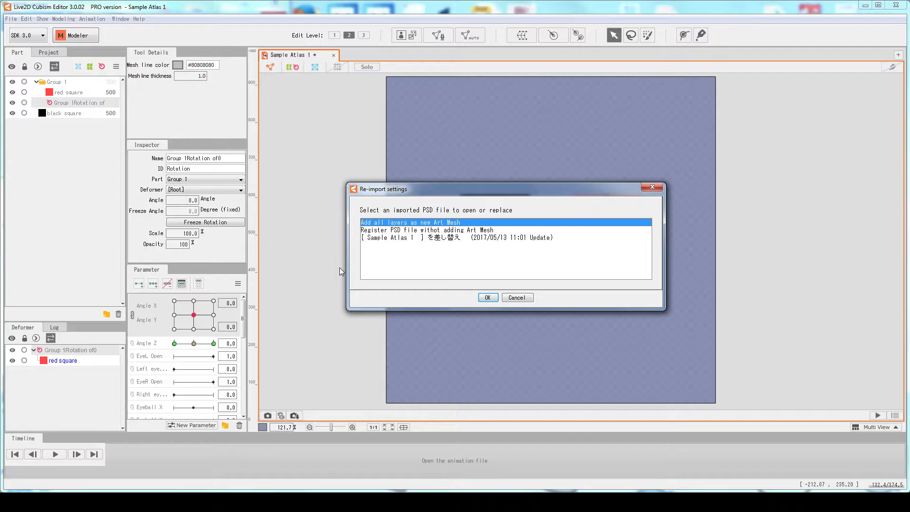
{"action": "left_click", "coordinate": [486, 298]}
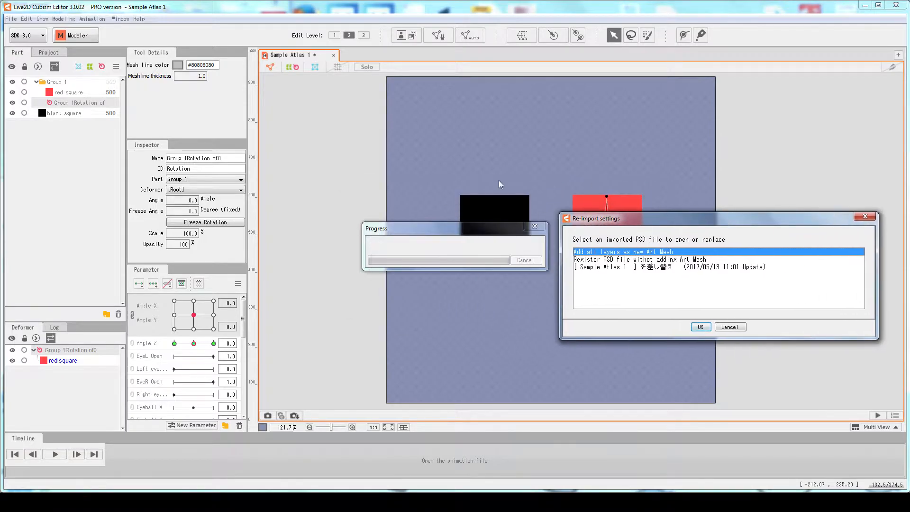
{"action": "mouse_move", "coordinate": [627, 215]}
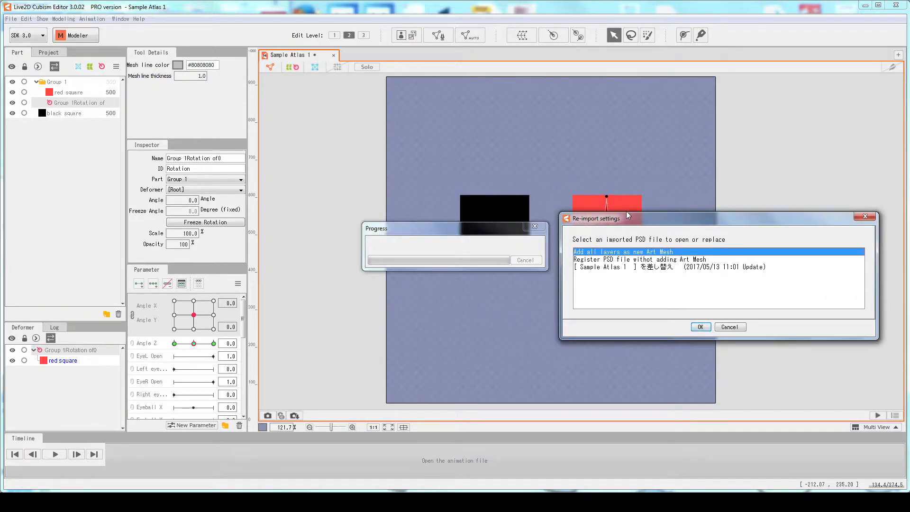
{"action": "mouse_move", "coordinate": [619, 210]}
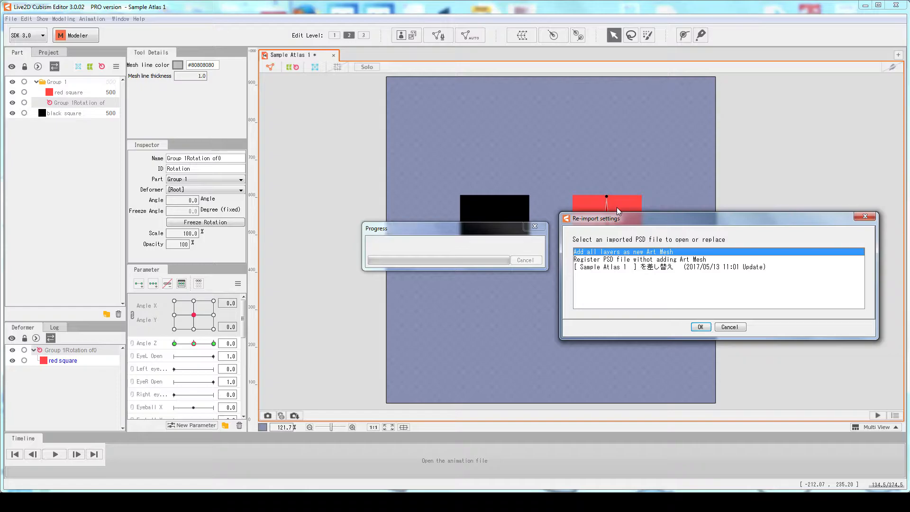
{"action": "mouse_move", "coordinate": [538, 202]}
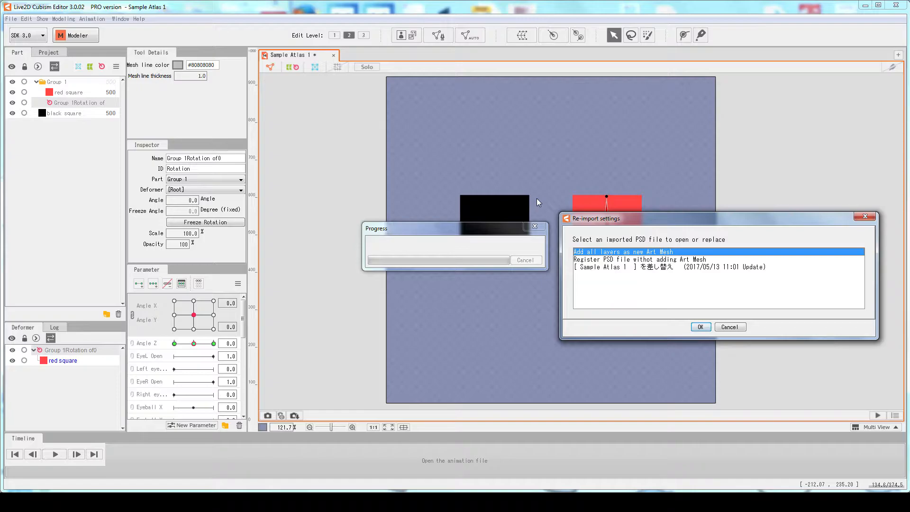
{"action": "left_click_drag", "start_coordinate": [600, 217], "coordinate": [502, 199]}
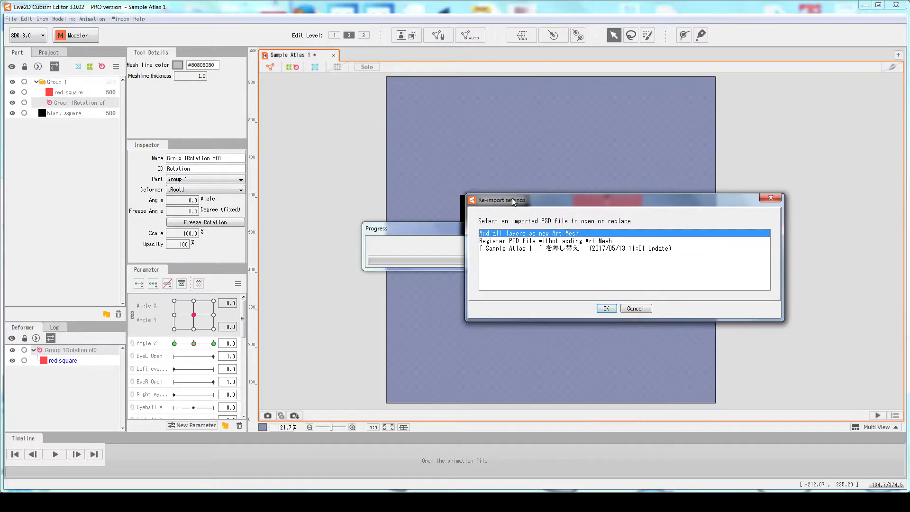
{"action": "left_click", "coordinate": [546, 241]}
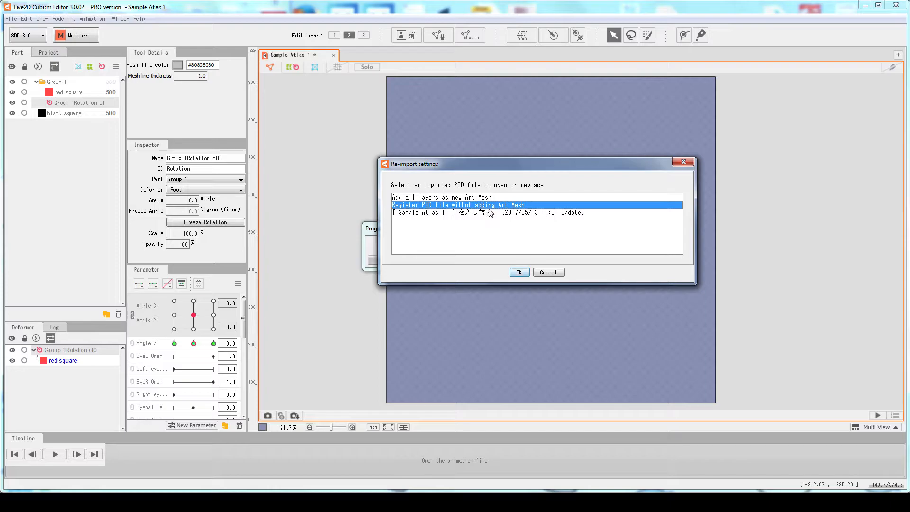
Step: Select the [Sample Atlas 1] replace option and confirm the re-import with OK
{"action": "left_click", "coordinate": [465, 212]}
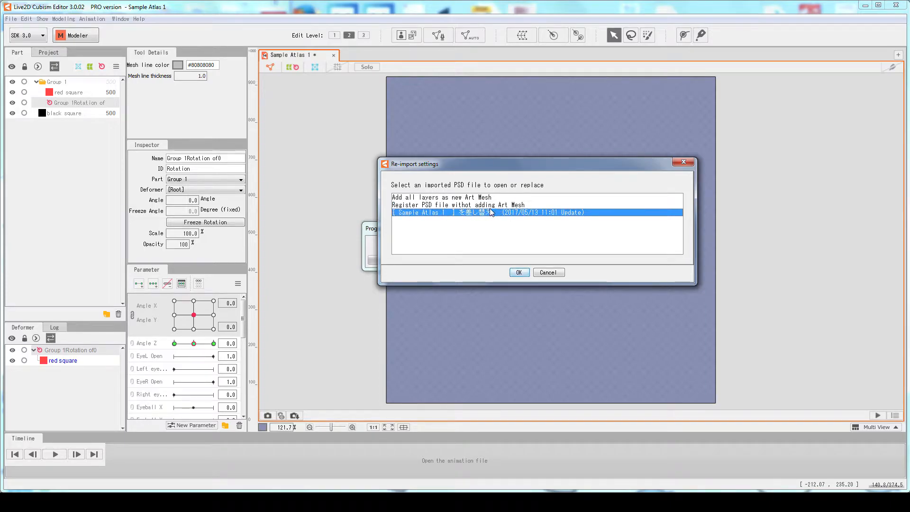
{"action": "mouse_move", "coordinate": [527, 239]}
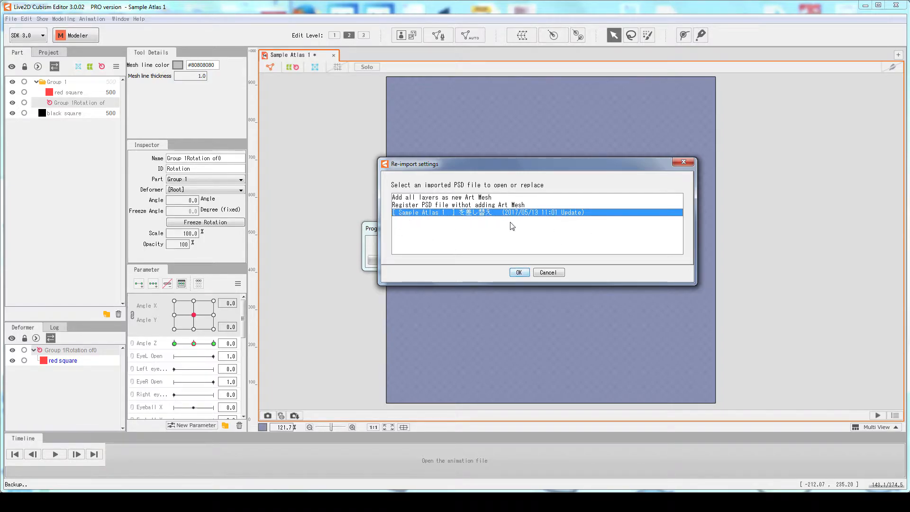
{"action": "mouse_move", "coordinate": [387, 246]}
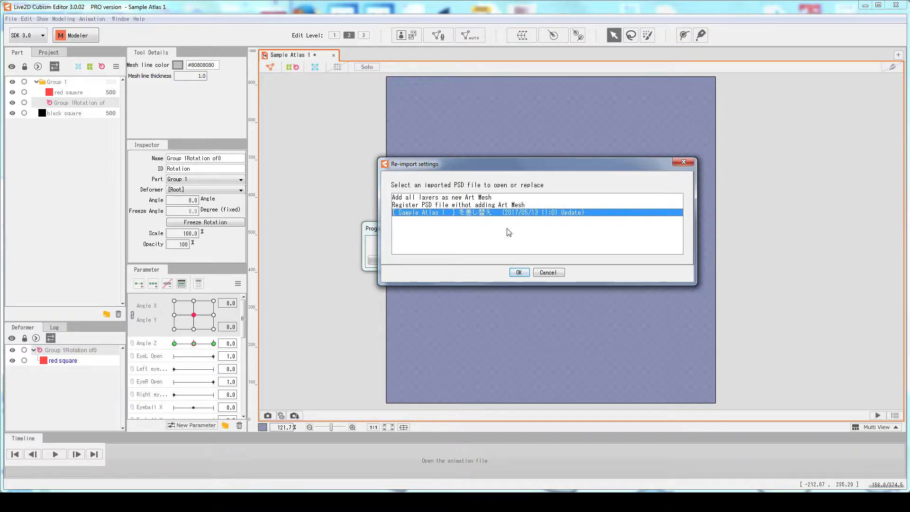
{"action": "mouse_move", "coordinate": [524, 231]}
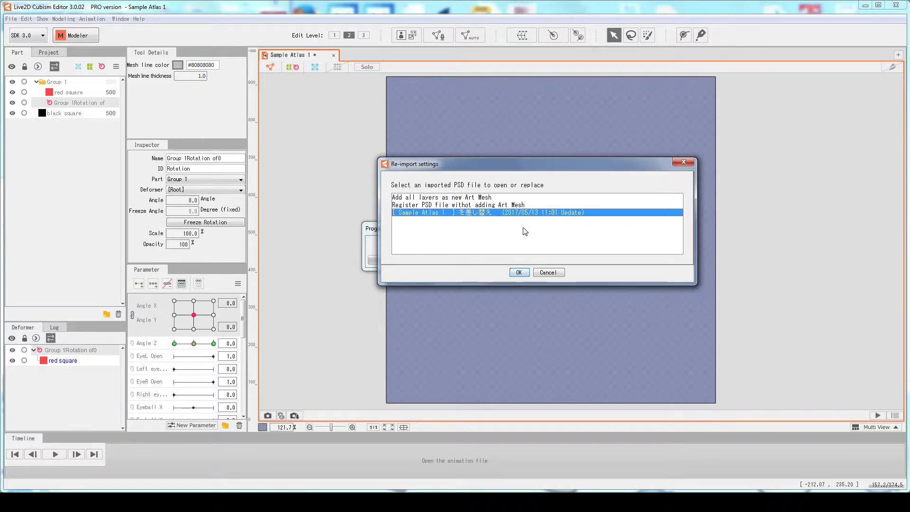
{"action": "mouse_move", "coordinate": [444, 221]}
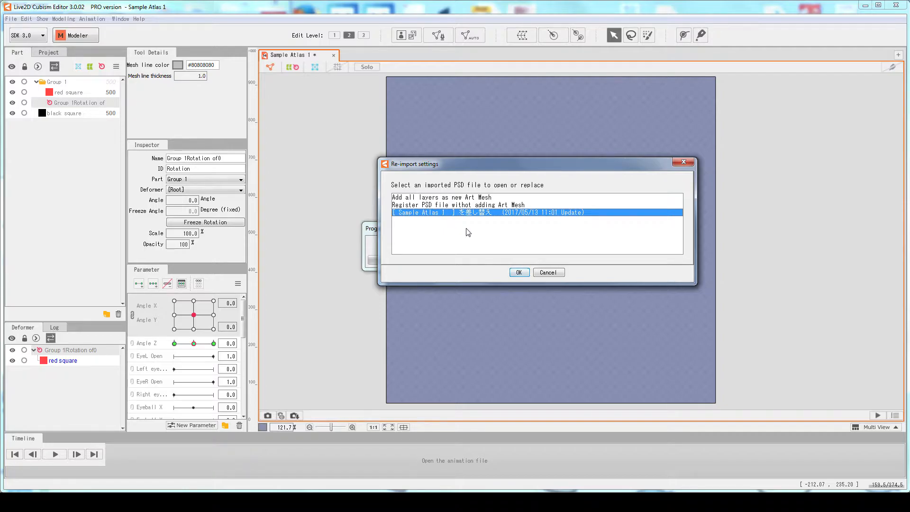
{"action": "left_click", "coordinate": [458, 205]}
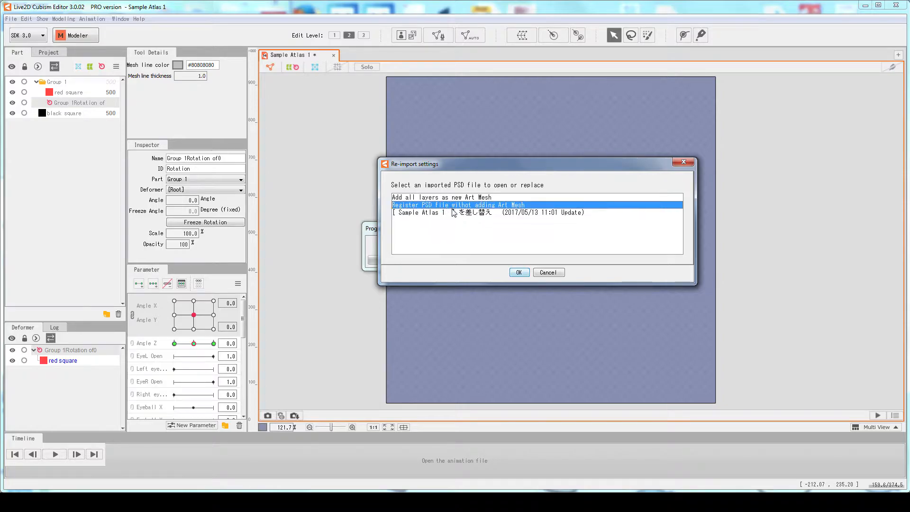
{"action": "left_click", "coordinate": [476, 211]}
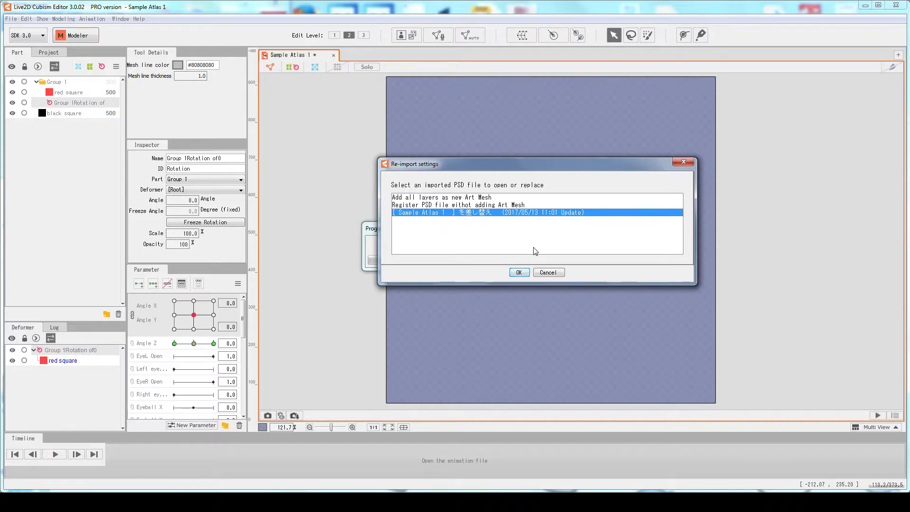
{"action": "left_click", "coordinate": [518, 272]}
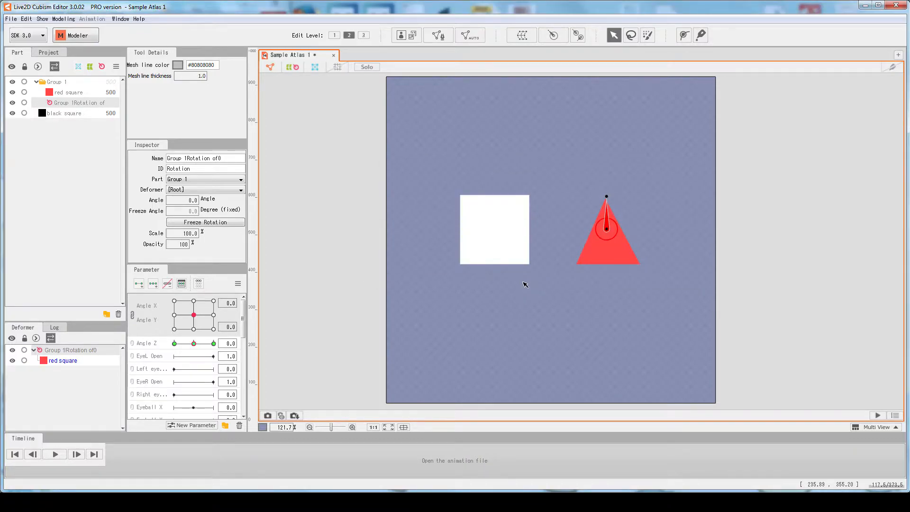
{"action": "mouse_move", "coordinate": [598, 182]}
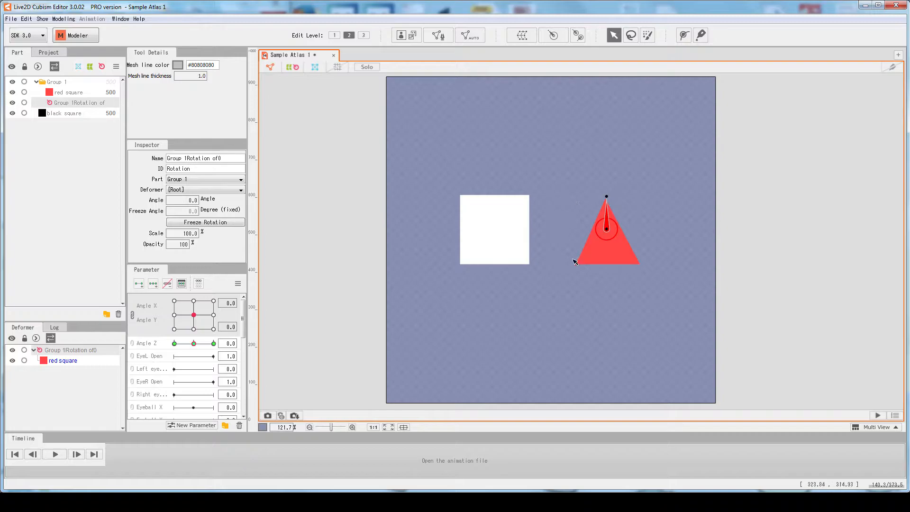
{"action": "mouse_move", "coordinate": [577, 205]}
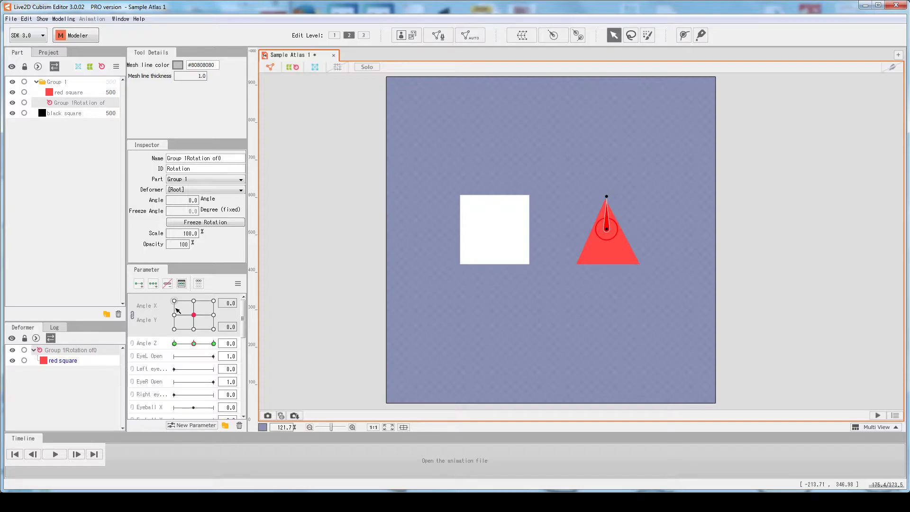
{"action": "left_click_drag", "start_coordinate": [193, 314], "coordinate": [212, 308]}
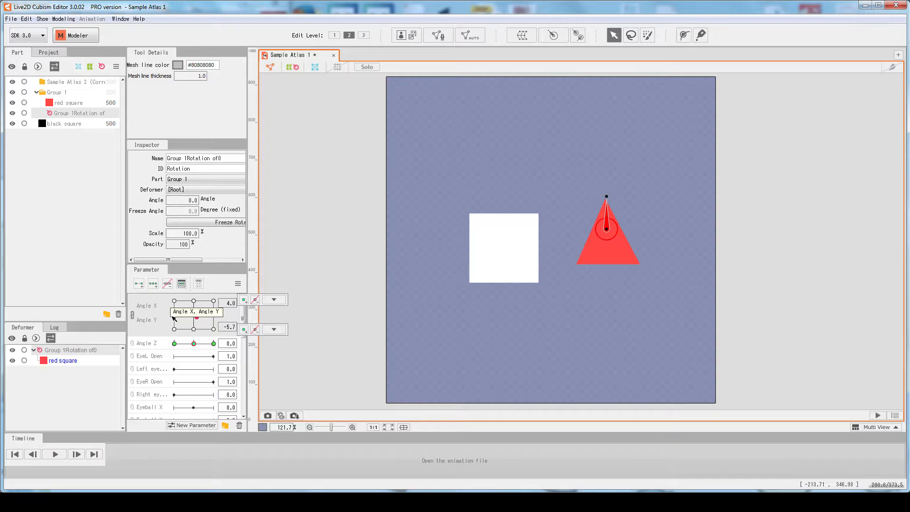
{"action": "left_click_drag", "start_coordinate": [196, 311], "coordinate": [174, 304]}
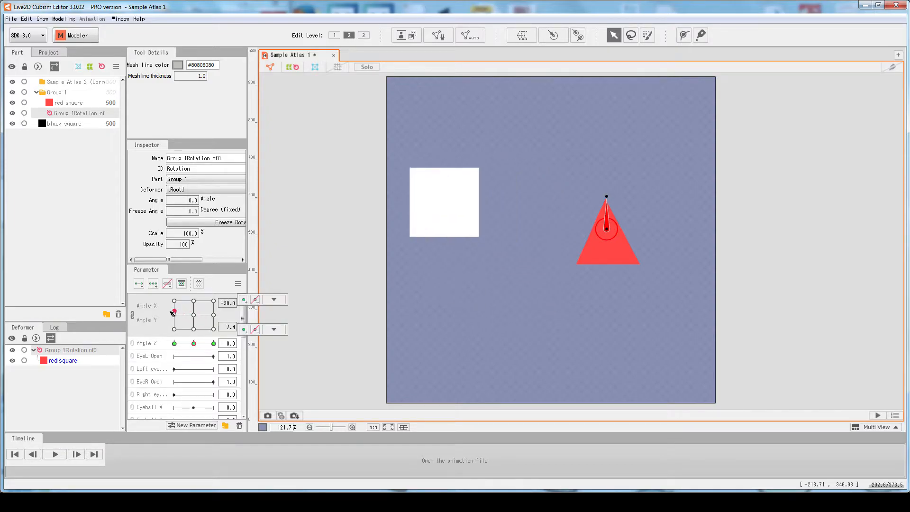
{"action": "left_click_drag", "start_coordinate": [174, 312], "coordinate": [178, 317]}
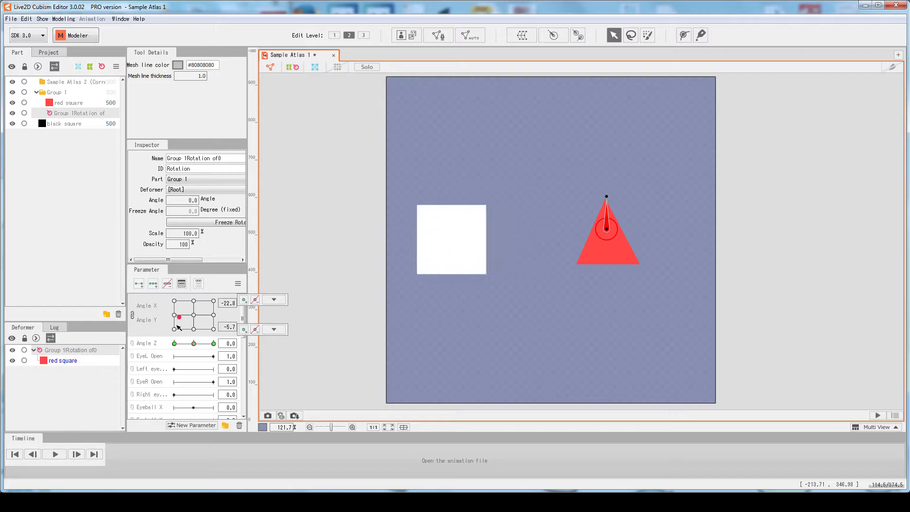
{"action": "left_click_drag", "start_coordinate": [179, 316], "coordinate": [190, 310]}
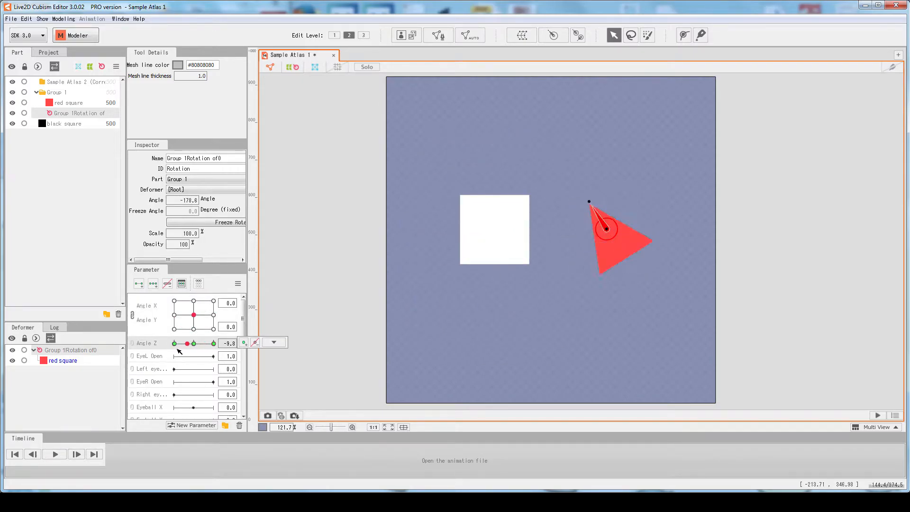
{"action": "left_click_drag", "start_coordinate": [194, 343], "coordinate": [212, 342]}
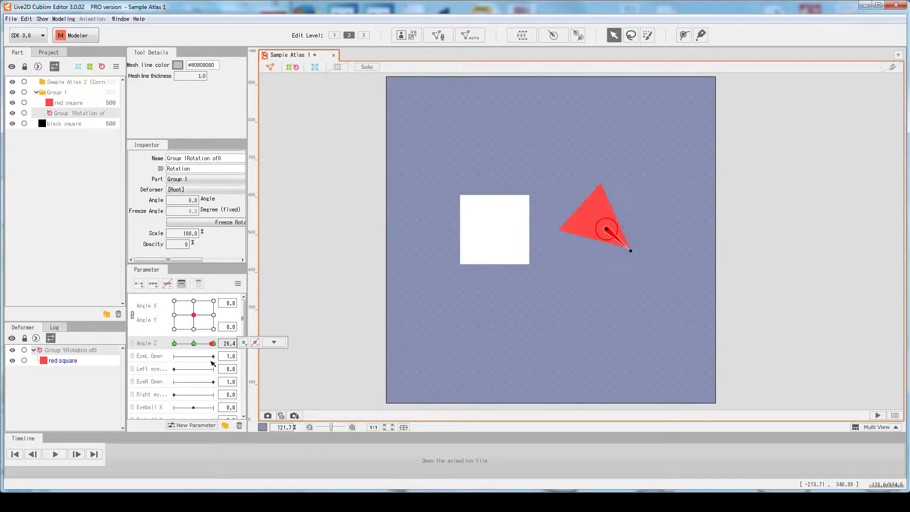
{"action": "left_click_drag", "start_coordinate": [214, 343], "coordinate": [172, 355]}
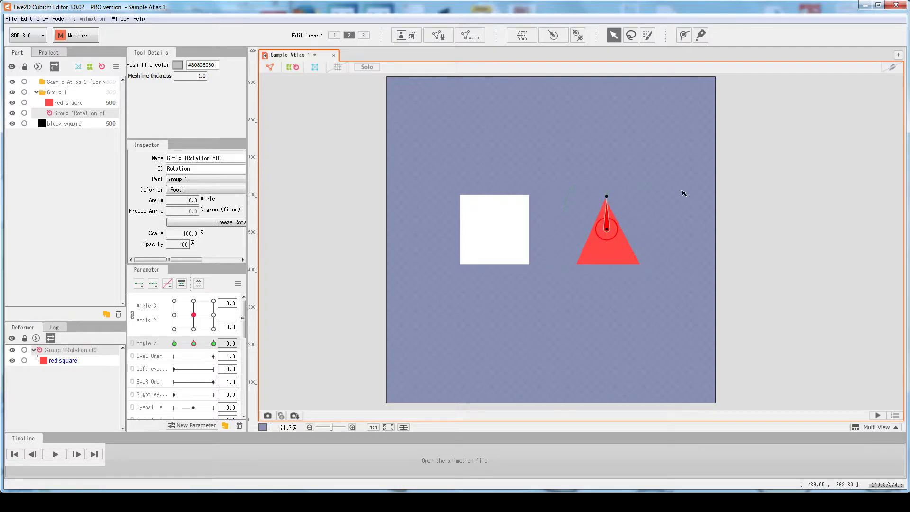
{"action": "mouse_move", "coordinate": [579, 242]}
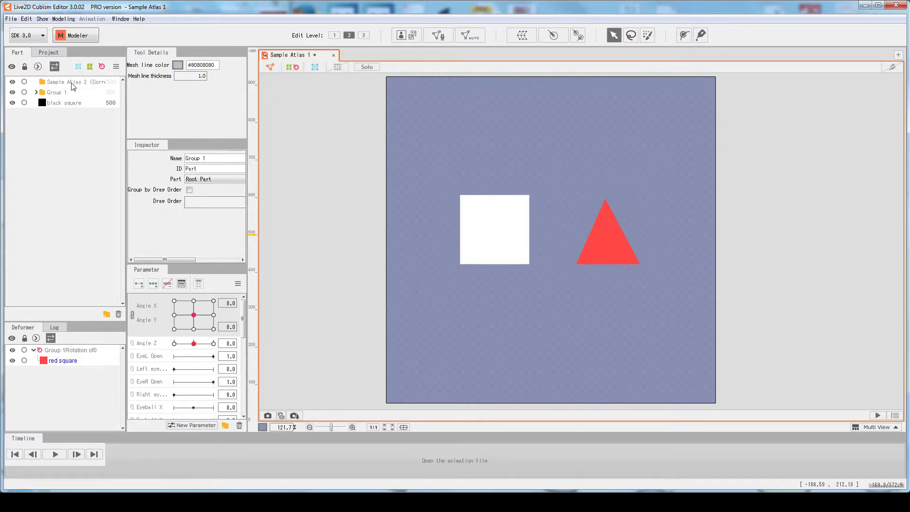
Step: Widen the Part panel to read full part names, selecting the Sample Atlas 2 part
{"action": "left_click", "coordinate": [70, 81]}
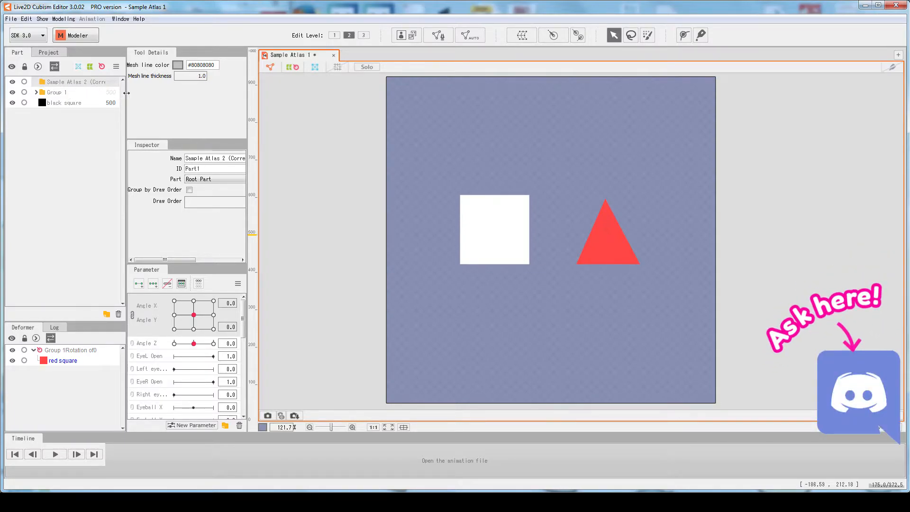
{"action": "left_click_drag", "start_coordinate": [125, 93], "coordinate": [208, 92]}
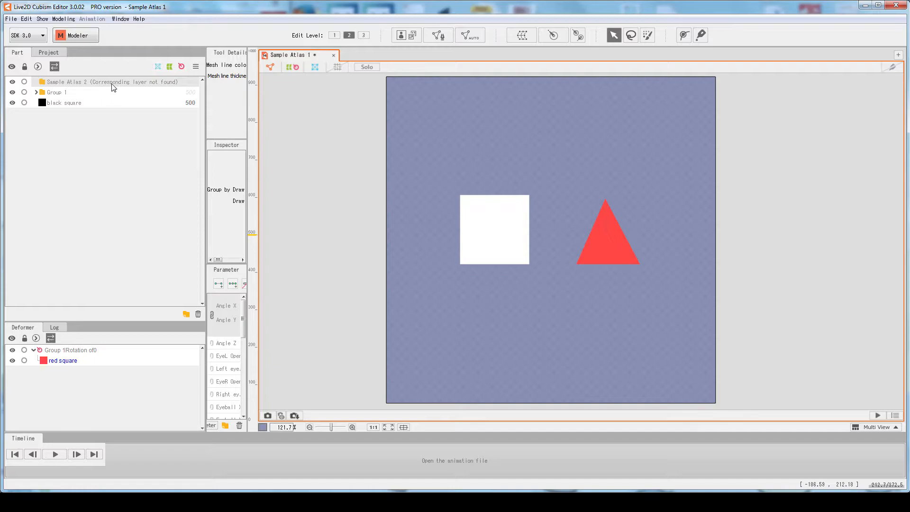
{"action": "mouse_move", "coordinate": [87, 91]}
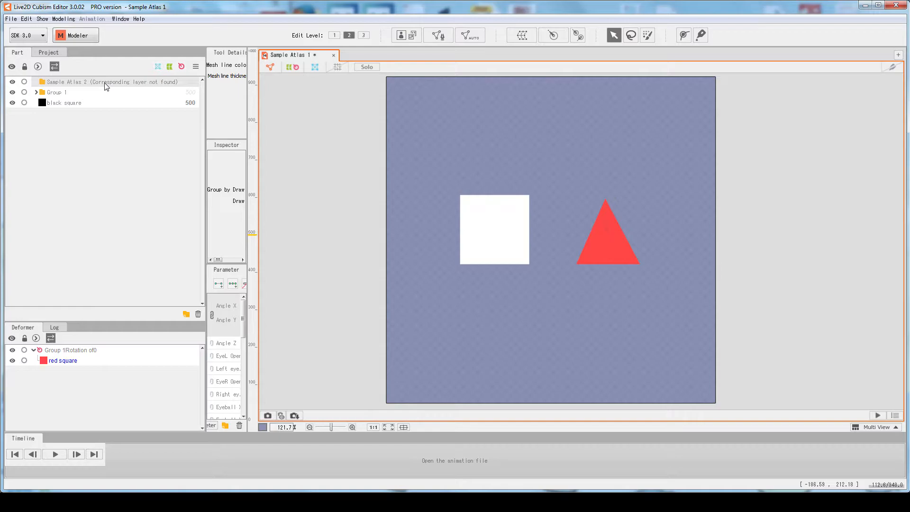
{"action": "left_click", "coordinate": [494, 230]}
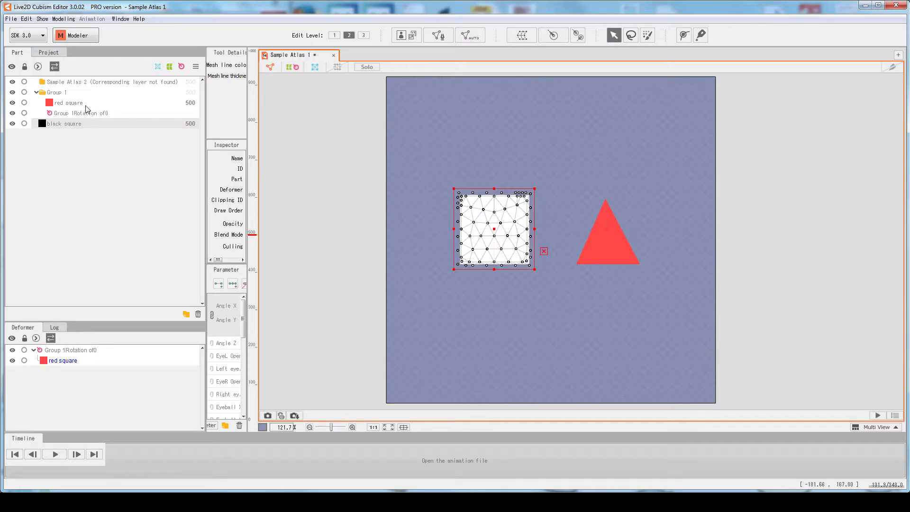
Step: Inspect the black square part's options and mesh, clear the selection, and show the Project tree
{"action": "left_click", "coordinate": [65, 123]}
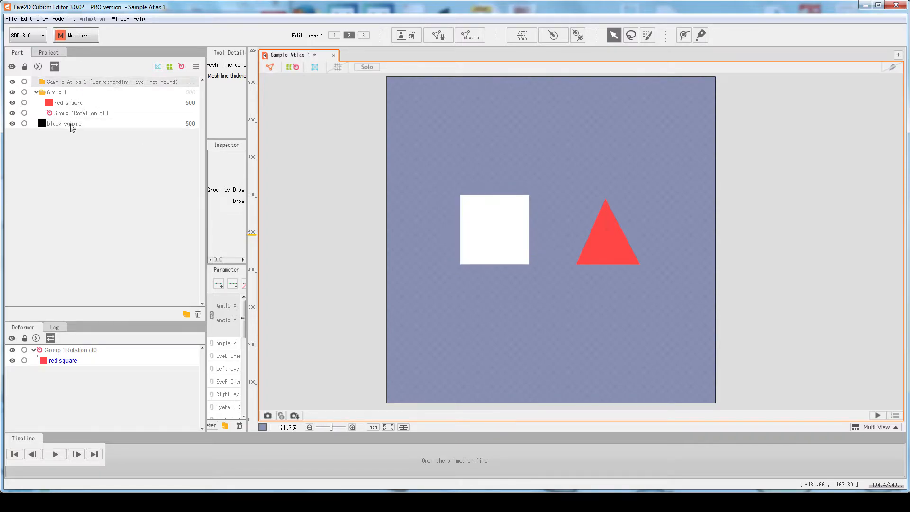
{"action": "right_click", "coordinate": [62, 123]}
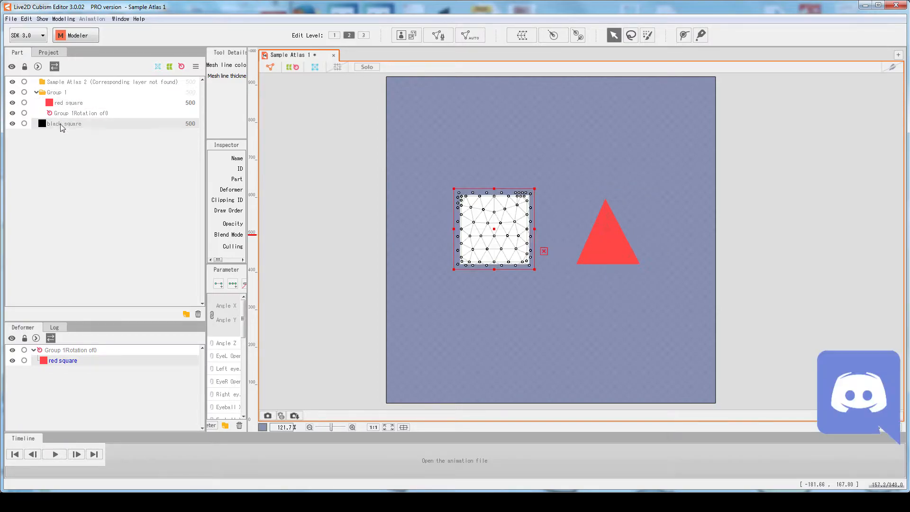
{"action": "left_click", "coordinate": [110, 81]}
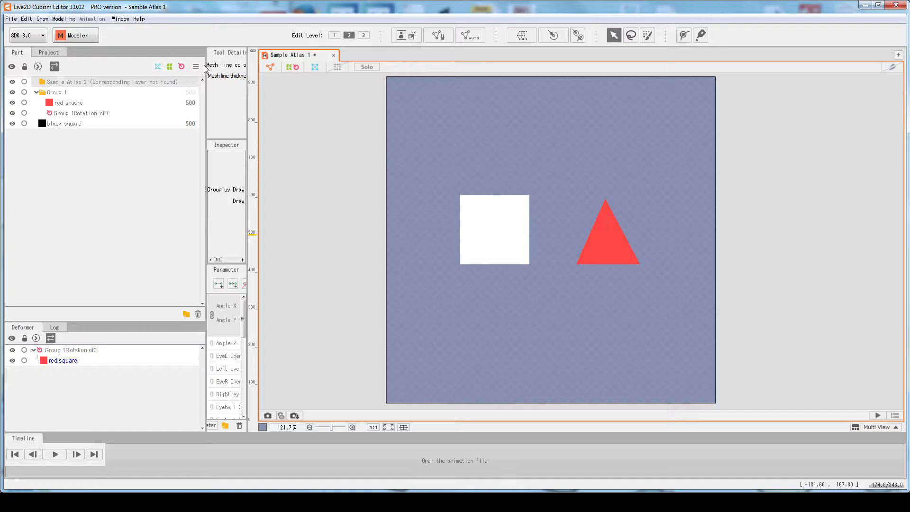
{"action": "mouse_move", "coordinate": [491, 75]}
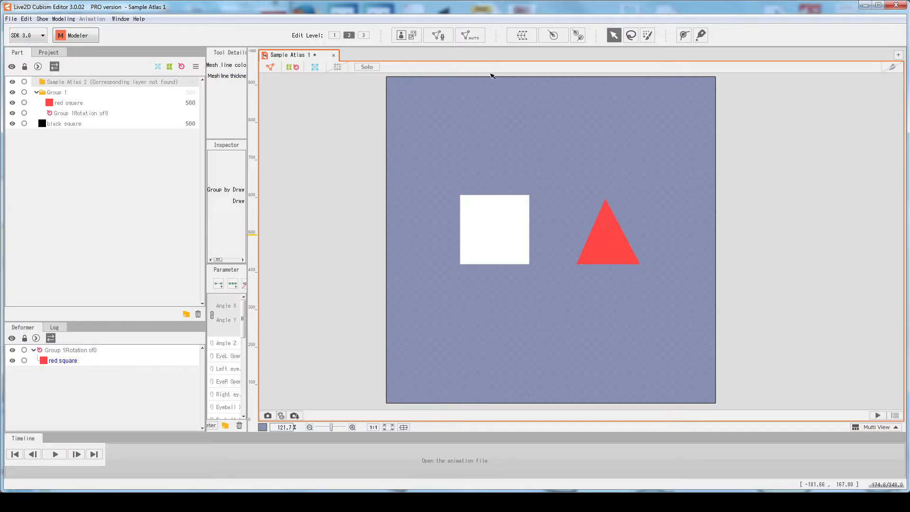
{"action": "left_click", "coordinate": [493, 229]}
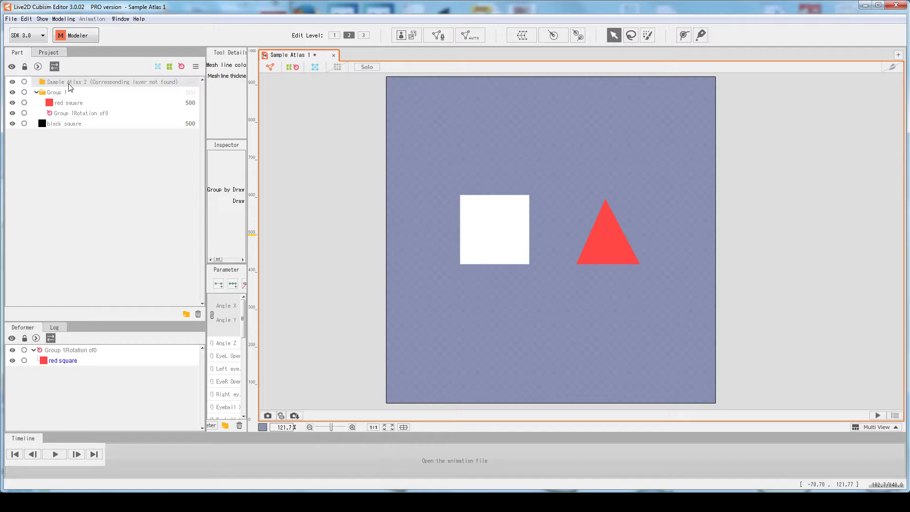
{"action": "left_click", "coordinate": [18, 52]}
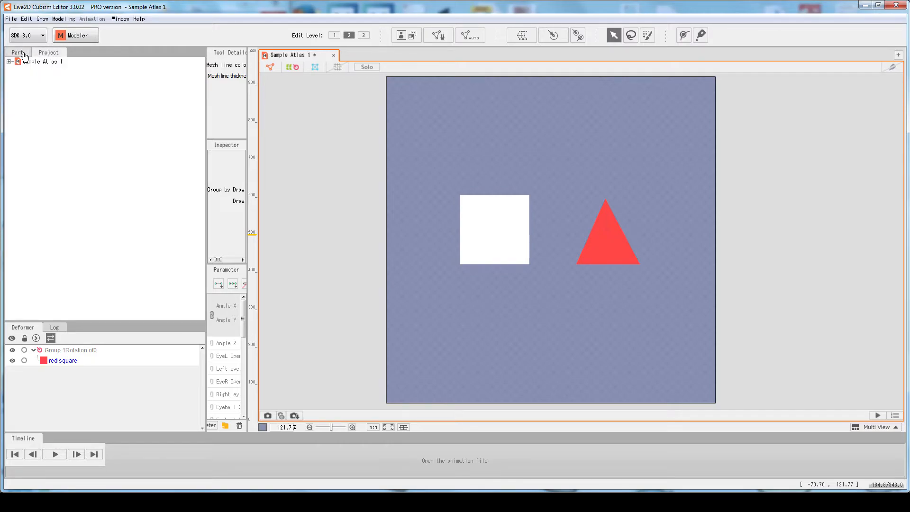
Step: Expand the Sample Atlas 1 project, its Source Image folder, and the Sample Atlas entries
{"action": "left_click", "coordinate": [17, 52]}
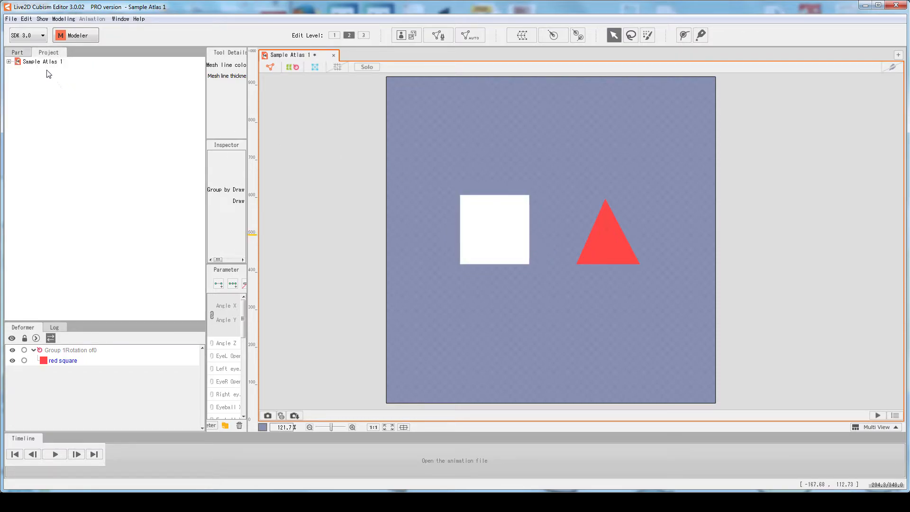
{"action": "left_click", "coordinate": [607, 238]}
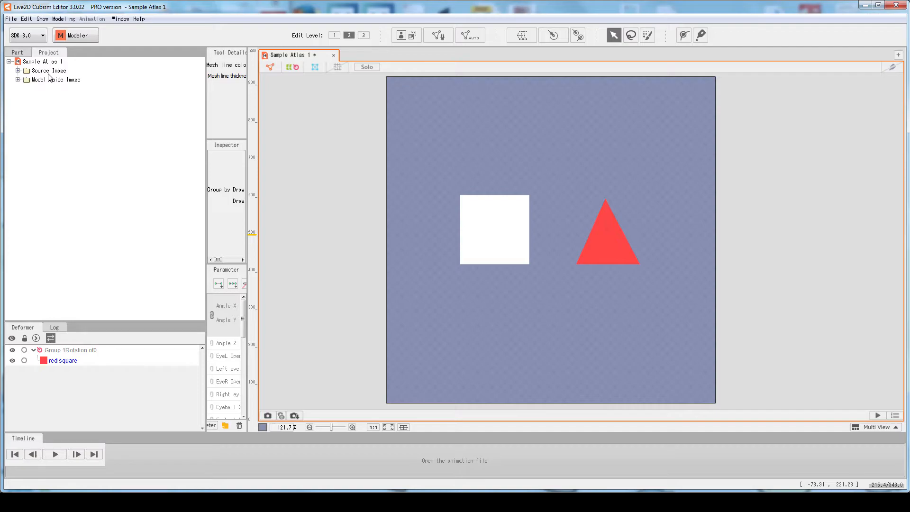
{"action": "mouse_move", "coordinate": [99, 75]}
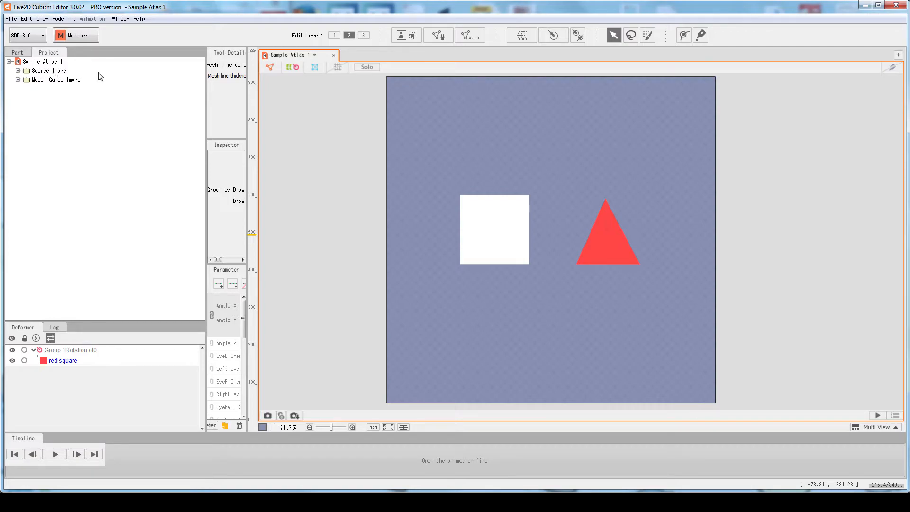
{"action": "left_click", "coordinate": [19, 70]}
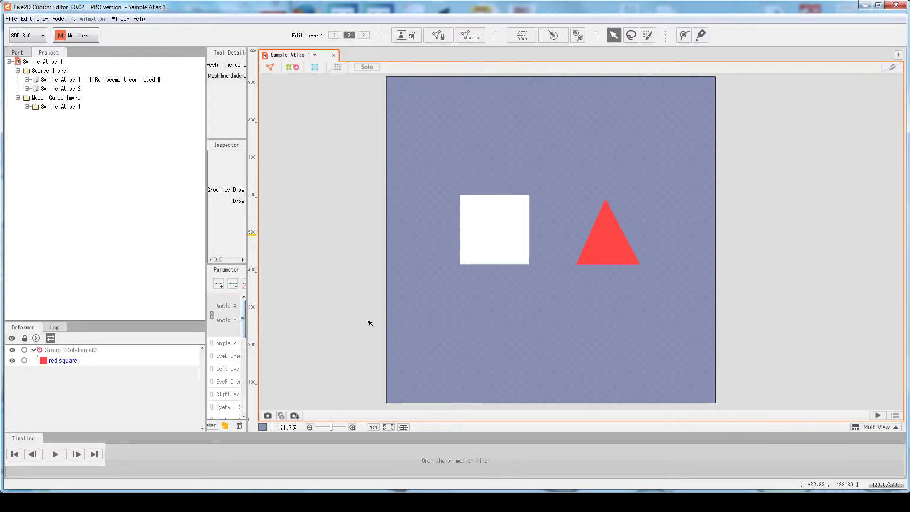
{"action": "mouse_move", "coordinate": [356, 316]}
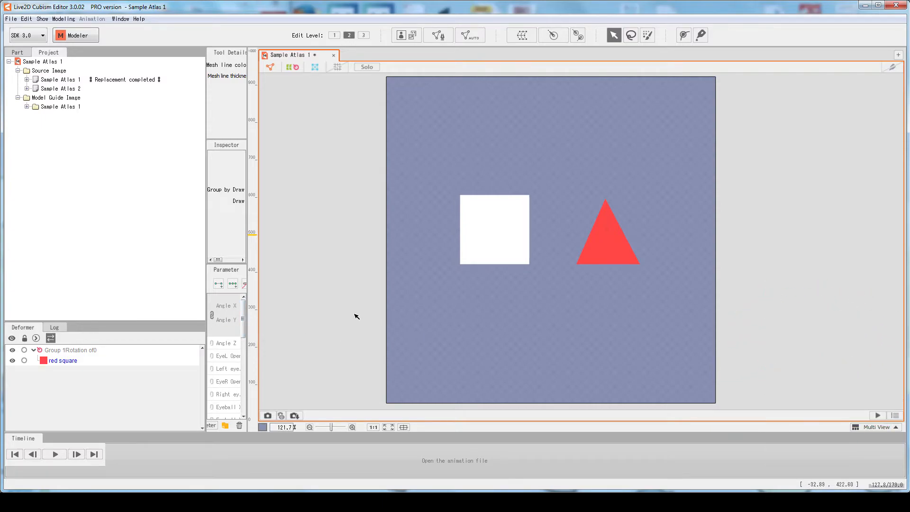
{"action": "left_click", "coordinate": [26, 80]}
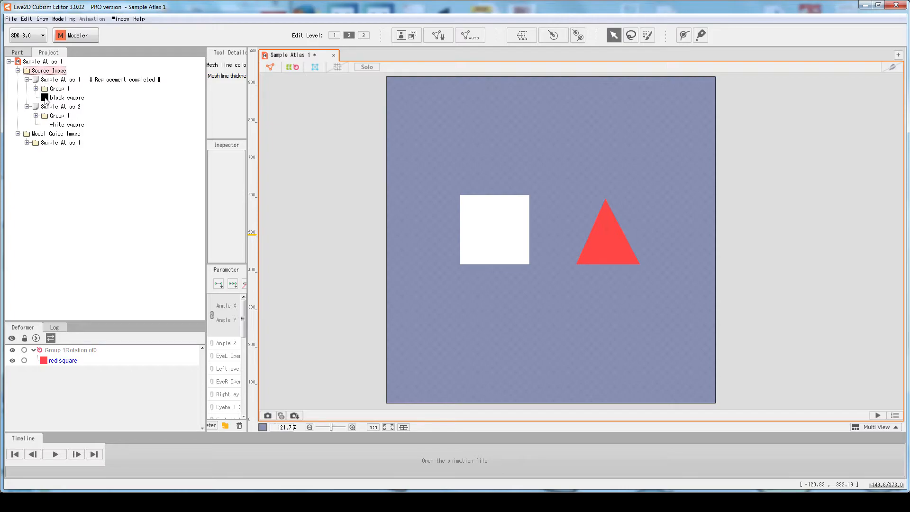
Step: Collapse Model Guide Image and expand Sample Atlas 2's Group 1 to reveal the red triangle
{"action": "left_click", "coordinate": [55, 133]}
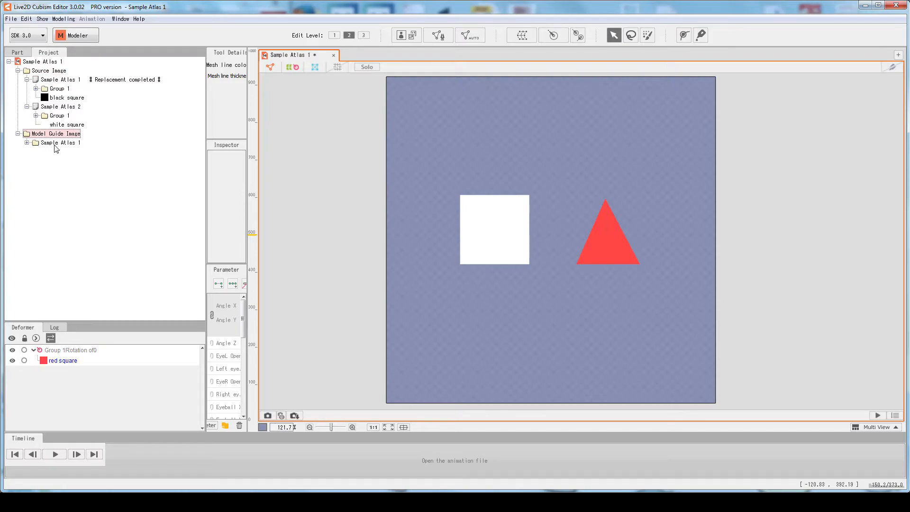
{"action": "left_click", "coordinate": [27, 142]}
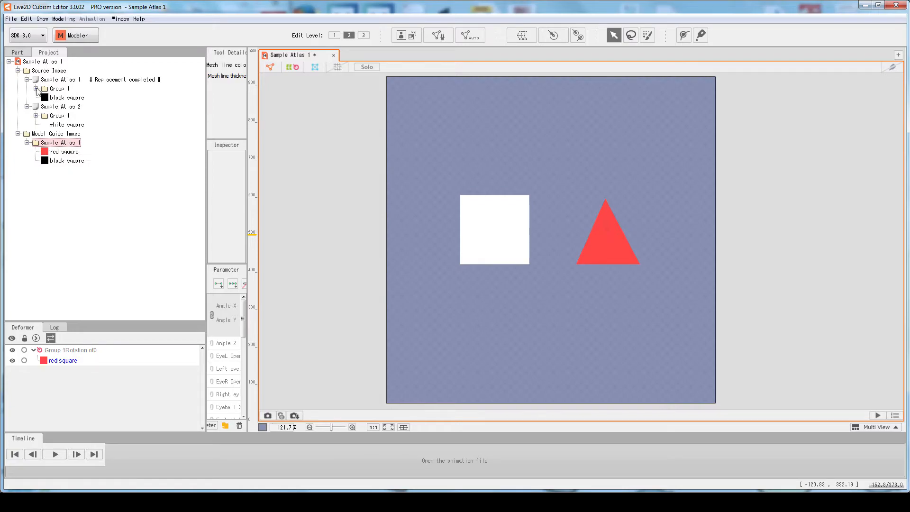
{"action": "left_click", "coordinate": [36, 88]}
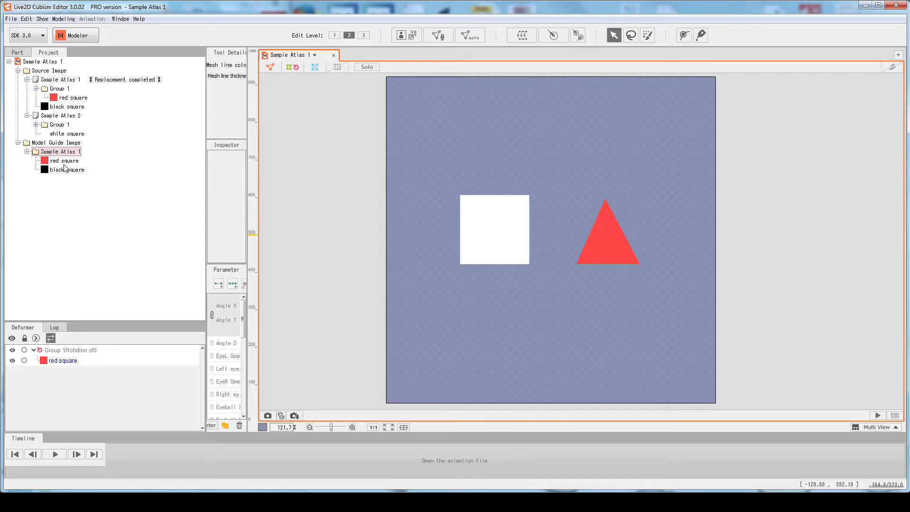
{"action": "left_click", "coordinate": [58, 88]}
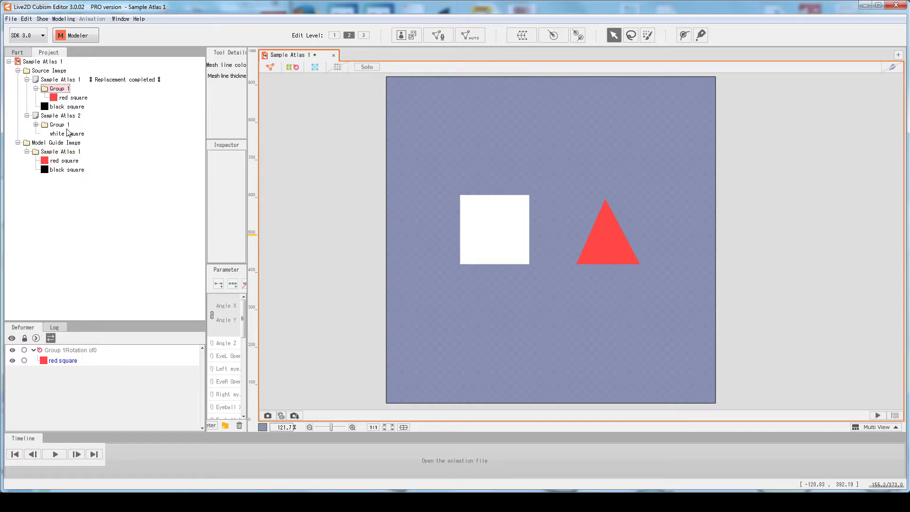
{"action": "left_click", "coordinate": [18, 142]}
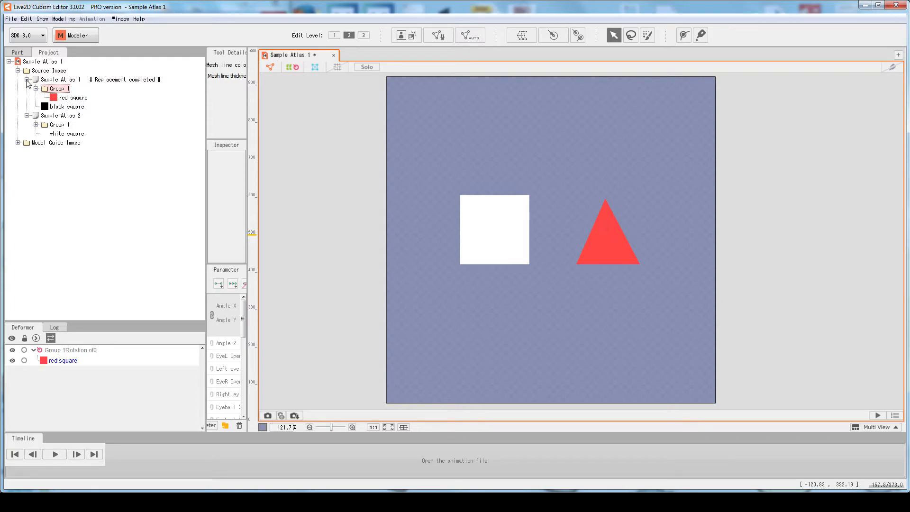
{"action": "left_click", "coordinate": [67, 134]}
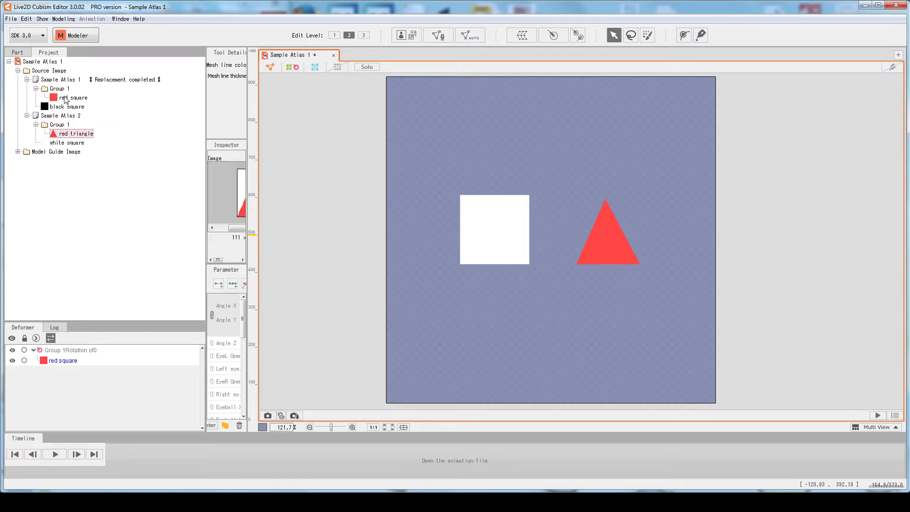
Step: Preview the red square, red triangle and white square source images in the Inspector
{"action": "left_click", "coordinate": [60, 79]}
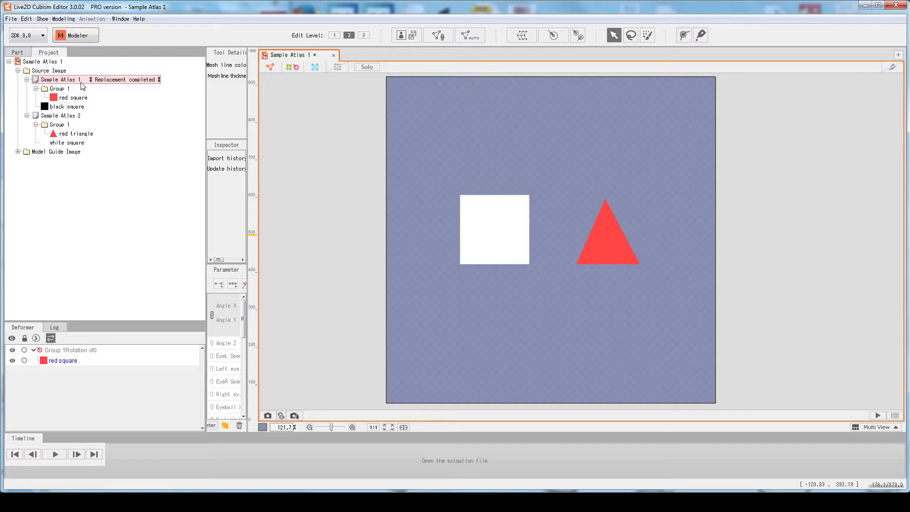
{"action": "mouse_move", "coordinate": [111, 83]}
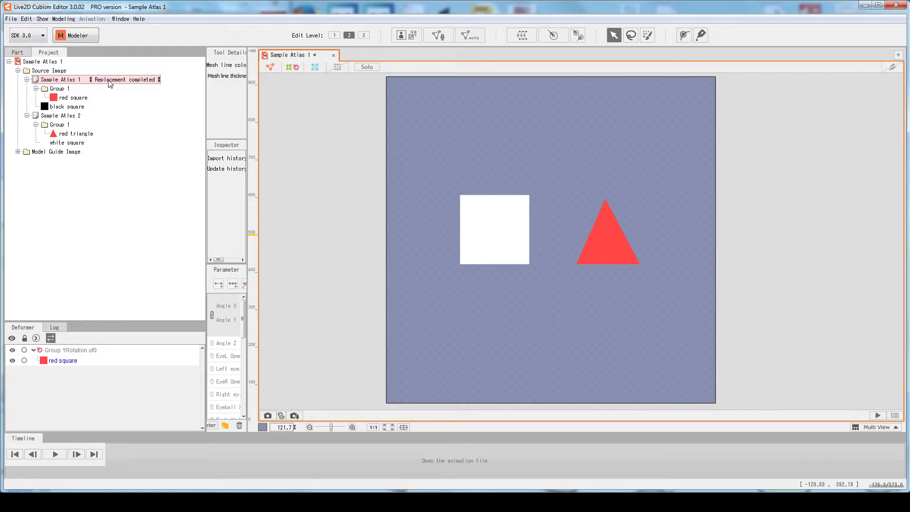
{"action": "mouse_move", "coordinate": [61, 126]}
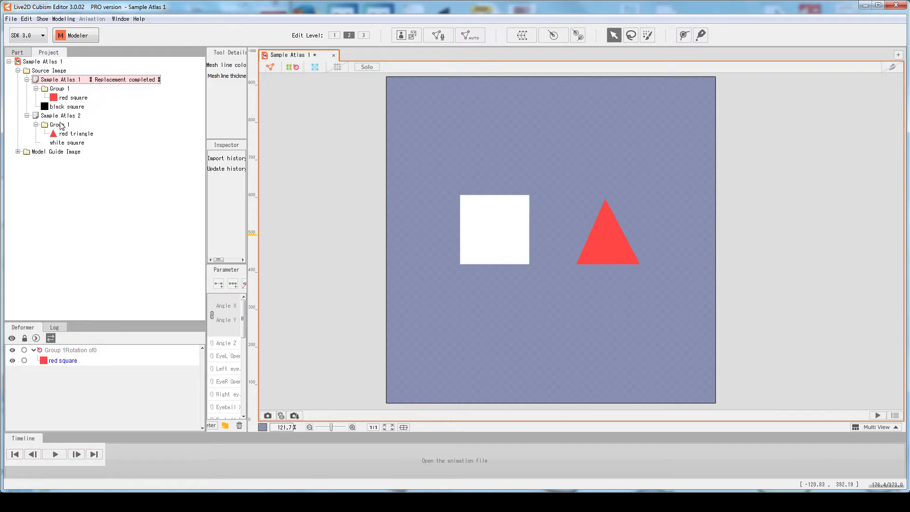
{"action": "left_click", "coordinate": [62, 115]}
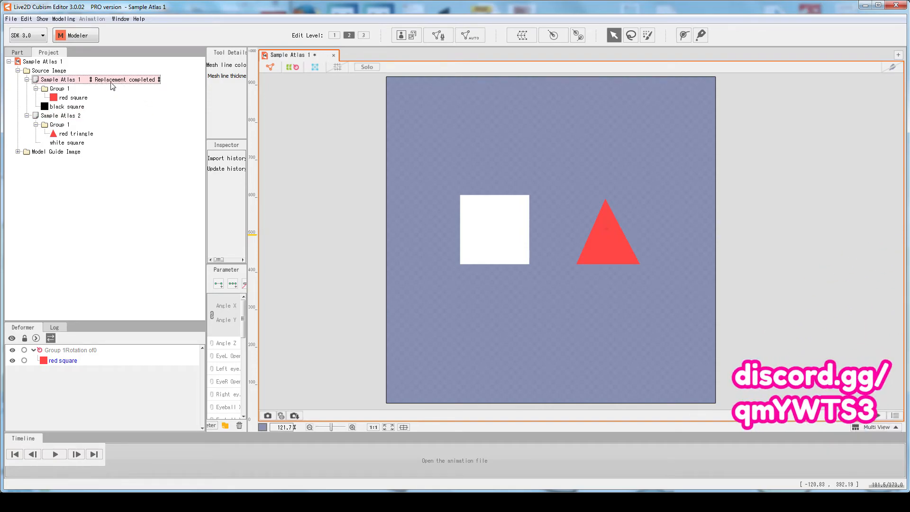
{"action": "left_click", "coordinate": [72, 97]}
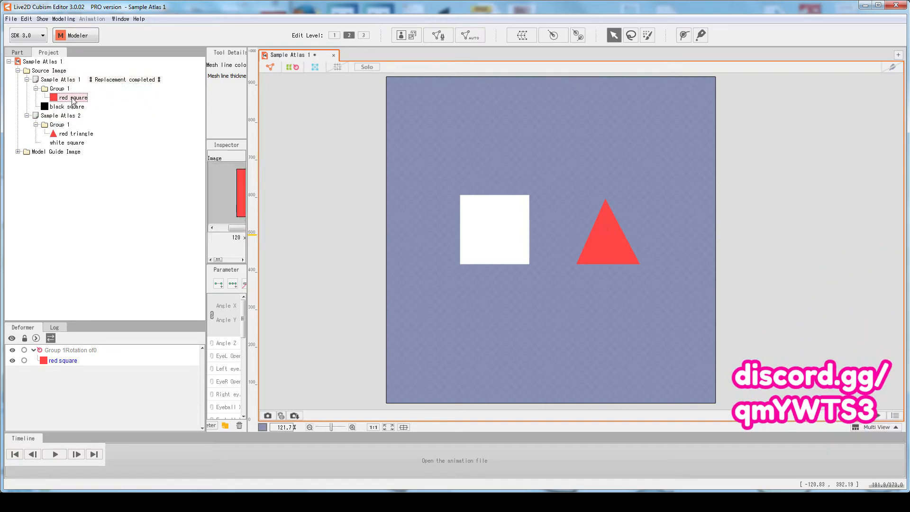
{"action": "left_click", "coordinate": [75, 134]}
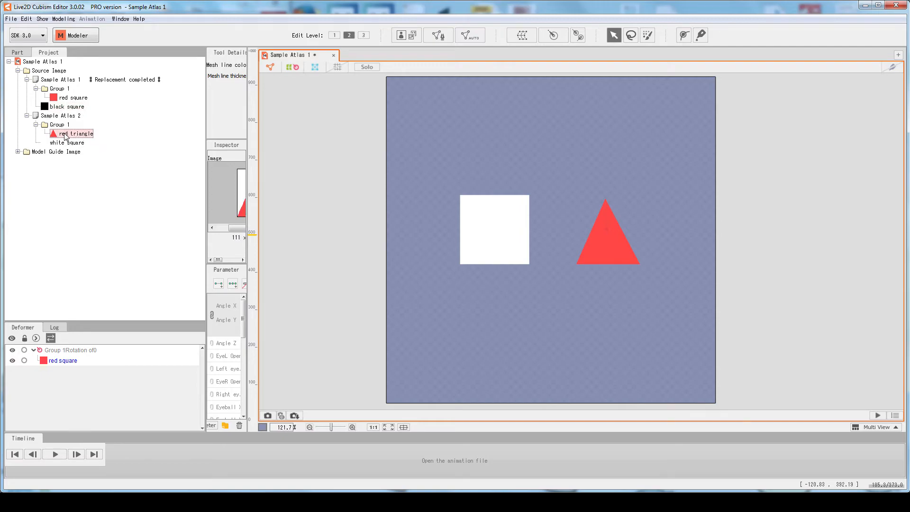
{"action": "left_click", "coordinate": [68, 143]}
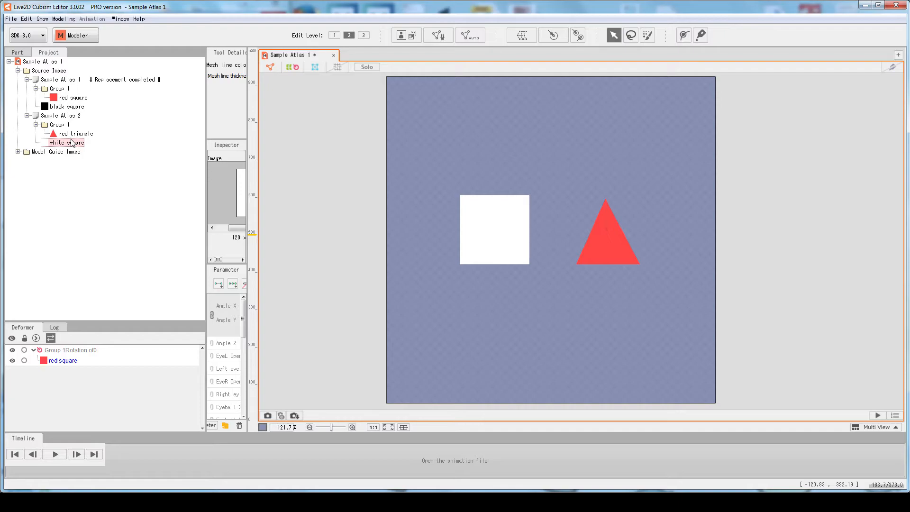
{"action": "left_click", "coordinate": [57, 80]}
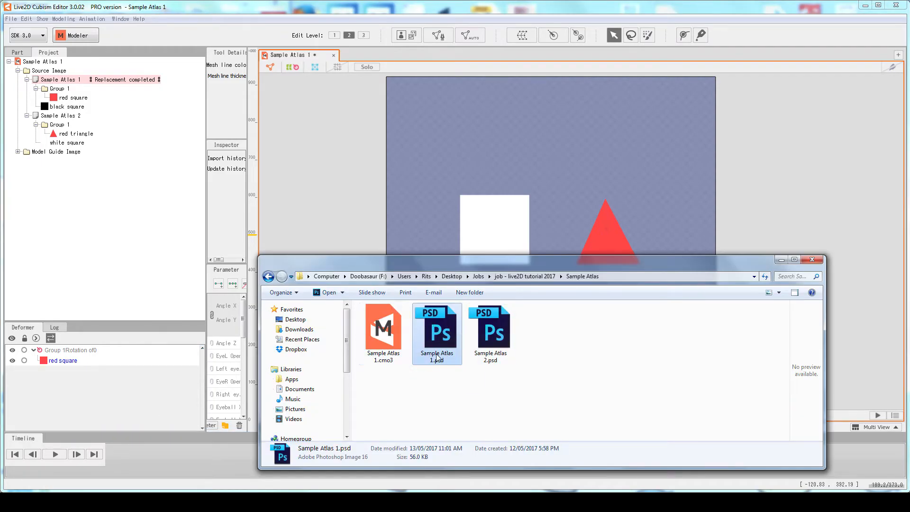
{"action": "mouse_move", "coordinate": [436, 339]}
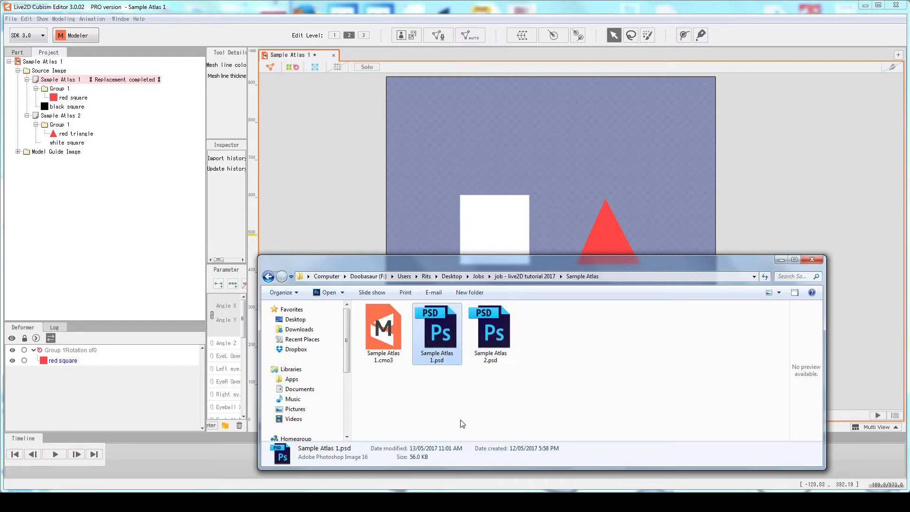
{"action": "mouse_move", "coordinate": [444, 336]}
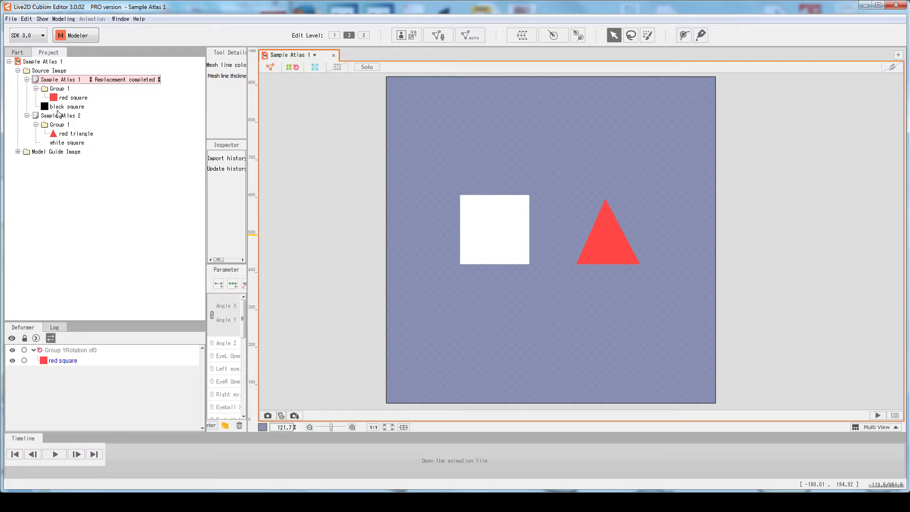
{"action": "mouse_move", "coordinate": [73, 101]}
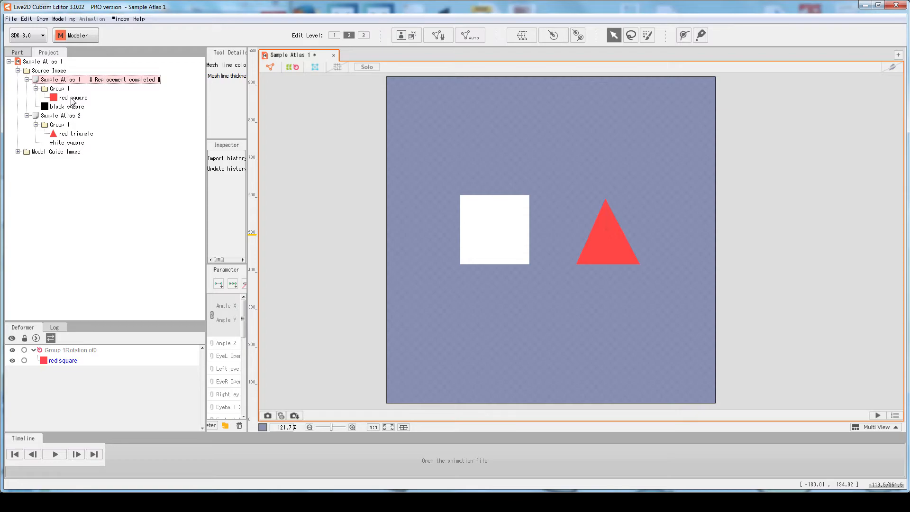
{"action": "left_click", "coordinate": [71, 98]}
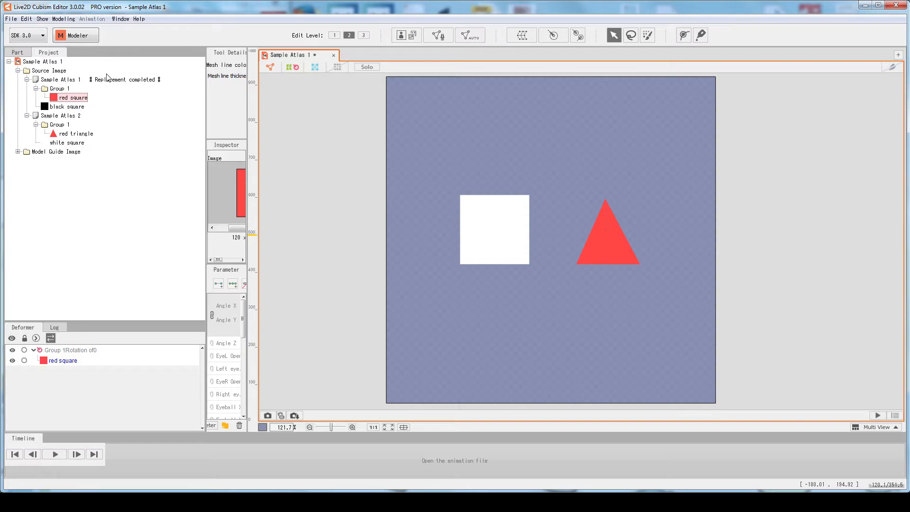
{"action": "left_click", "coordinate": [58, 79]}
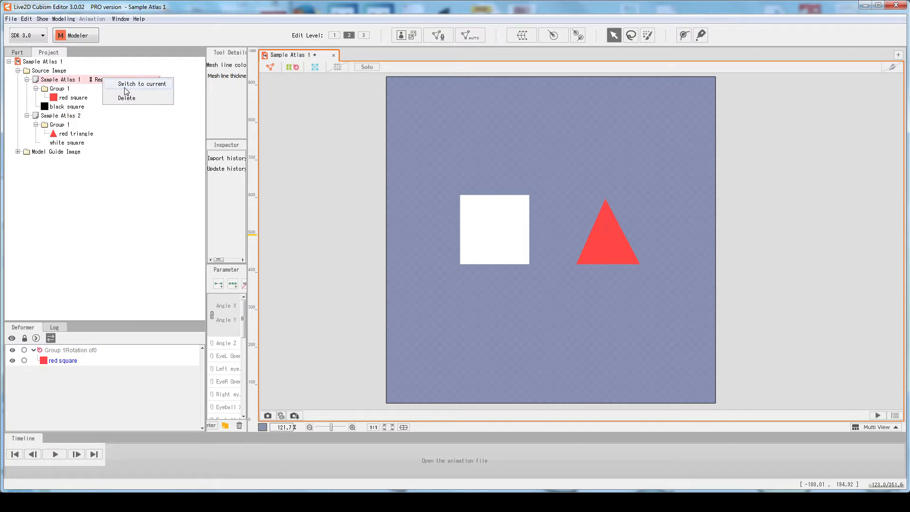
{"action": "mouse_move", "coordinate": [149, 88]}
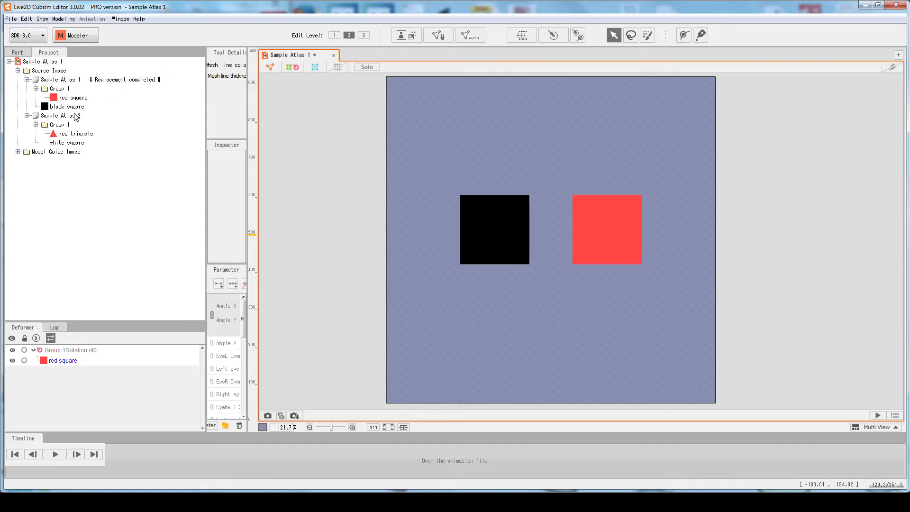
{"action": "right_click", "coordinate": [61, 79]}
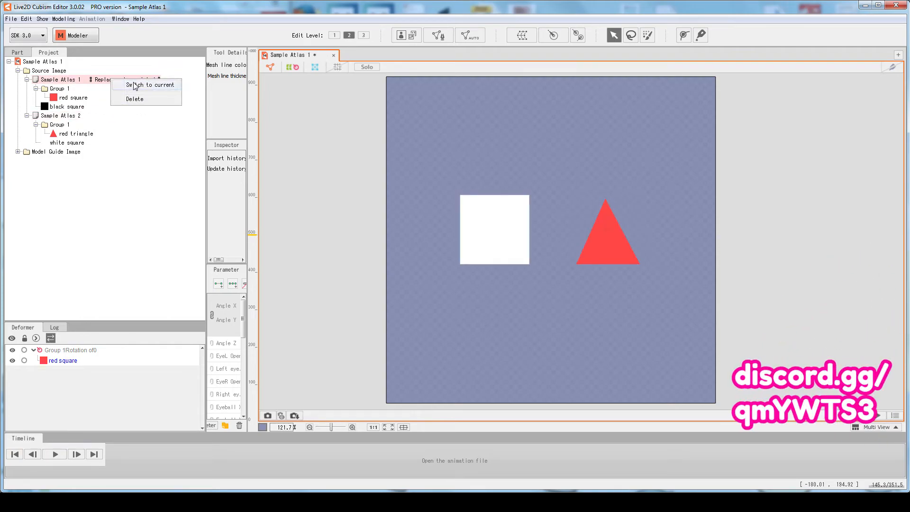
{"action": "left_click", "coordinate": [150, 84]}
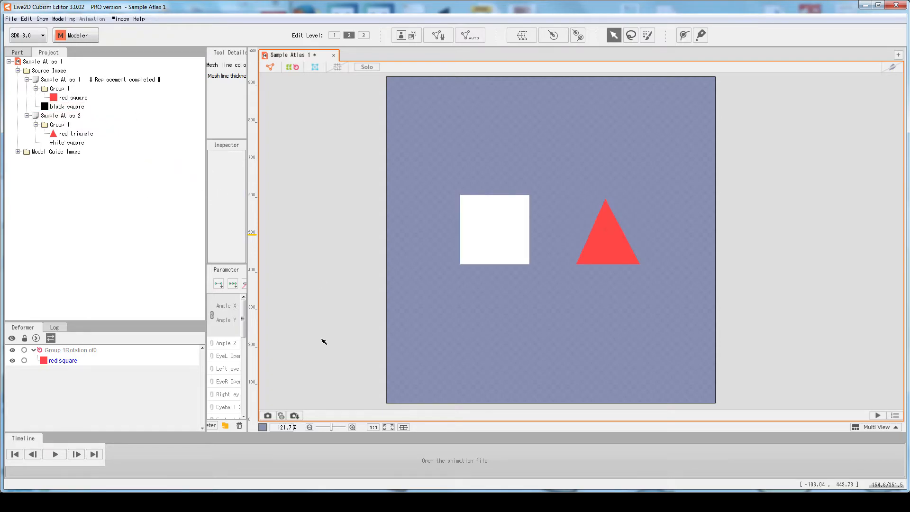
{"action": "mouse_move", "coordinate": [108, 121]}
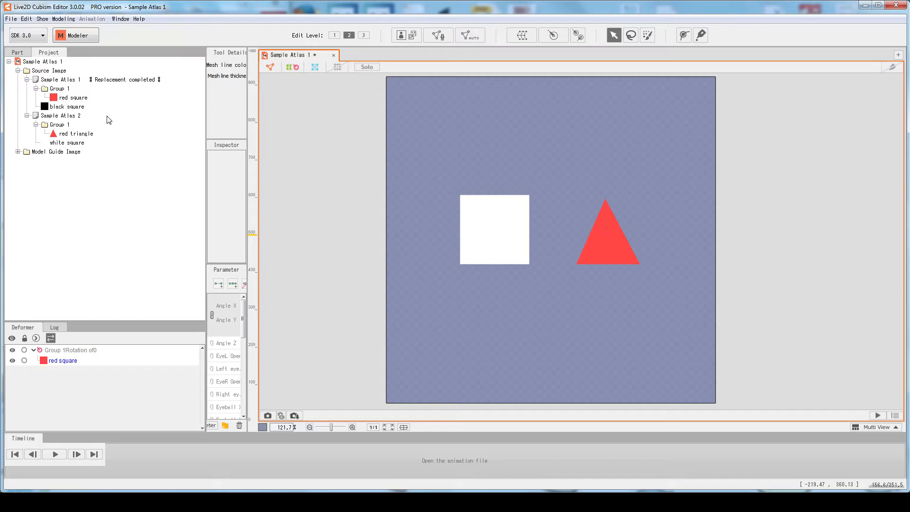
{"action": "mouse_move", "coordinate": [74, 128]}
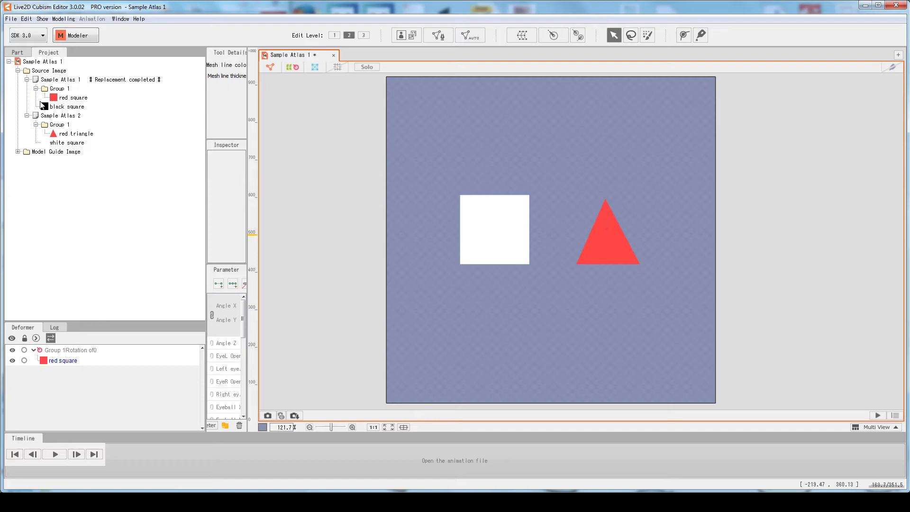
{"action": "left_click", "coordinate": [76, 134]}
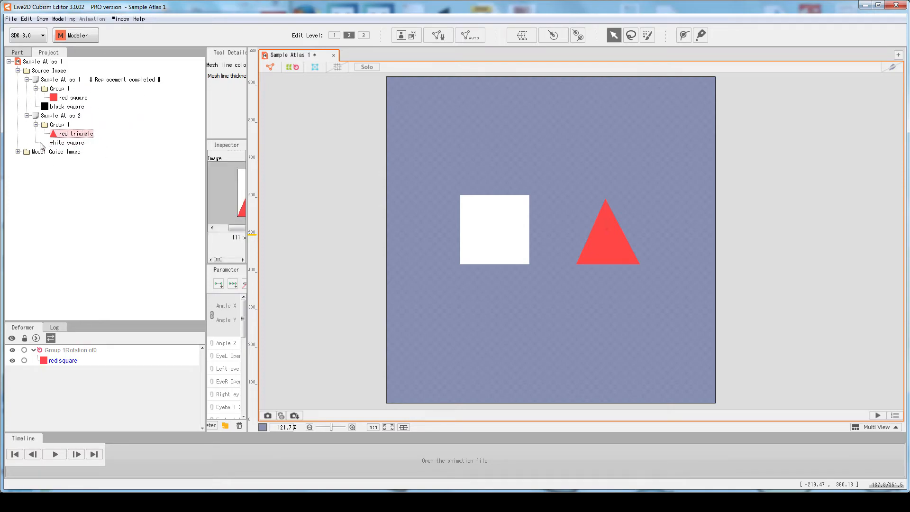
Step: Select the red square guide image, then rotate the triangle with Angle Z and reset it to 0
{"action": "left_click", "coordinate": [18, 152]}
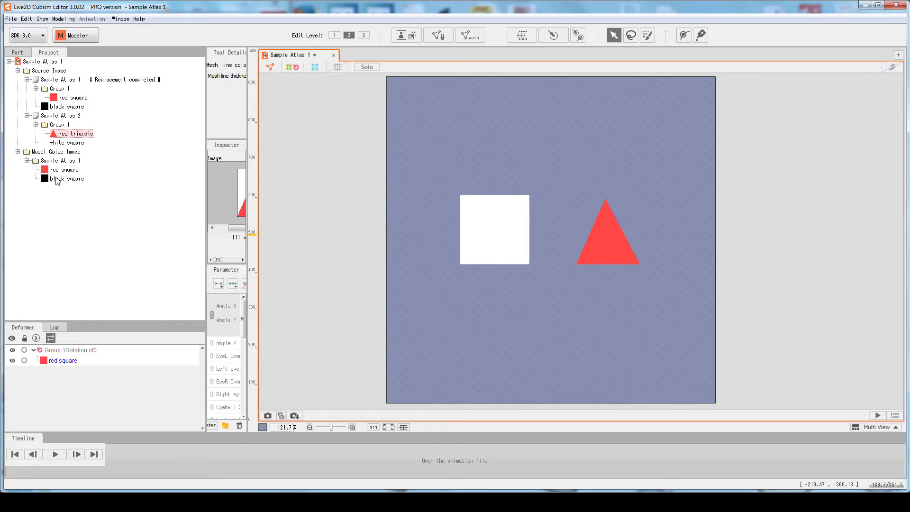
{"action": "left_click", "coordinate": [65, 170]}
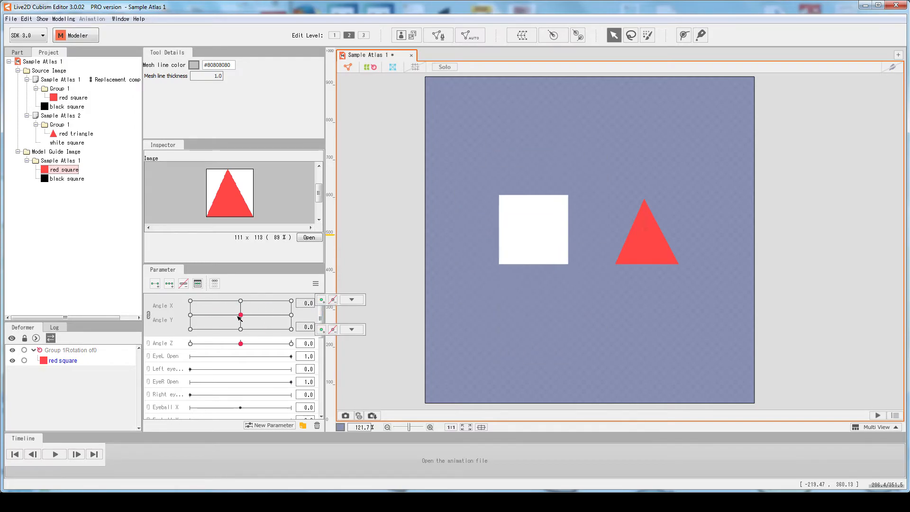
{"action": "left_click_drag", "start_coordinate": [227, 343], "coordinate": [253, 343]}
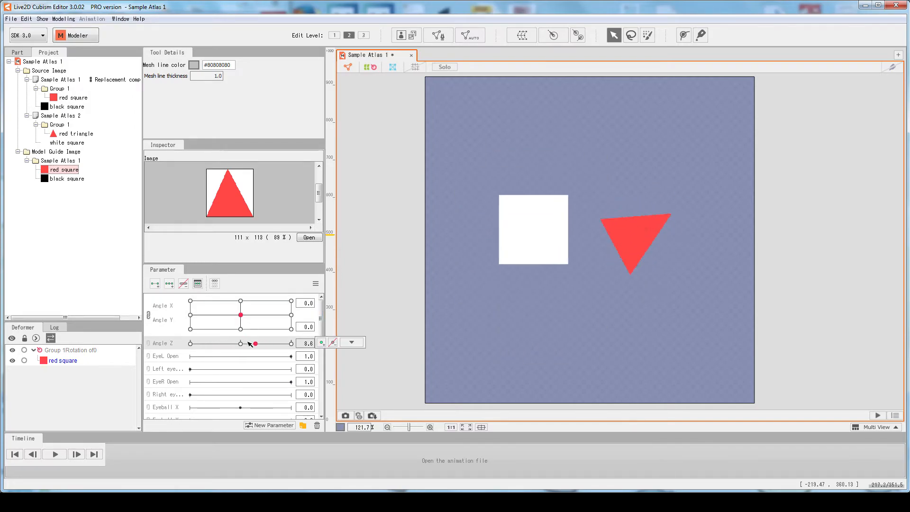
{"action": "left_click_drag", "start_coordinate": [253, 342], "coordinate": [238, 343]}
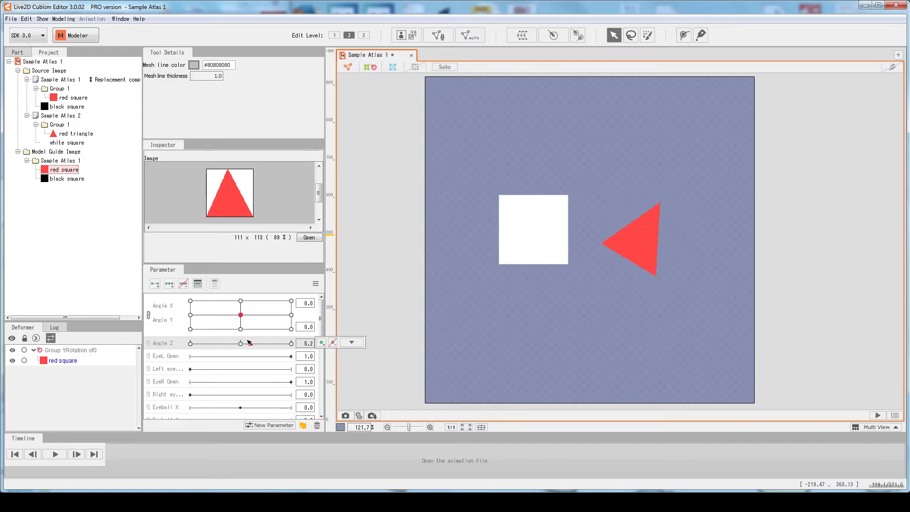
{"action": "left_click_drag", "start_coordinate": [238, 343], "coordinate": [210, 343]}
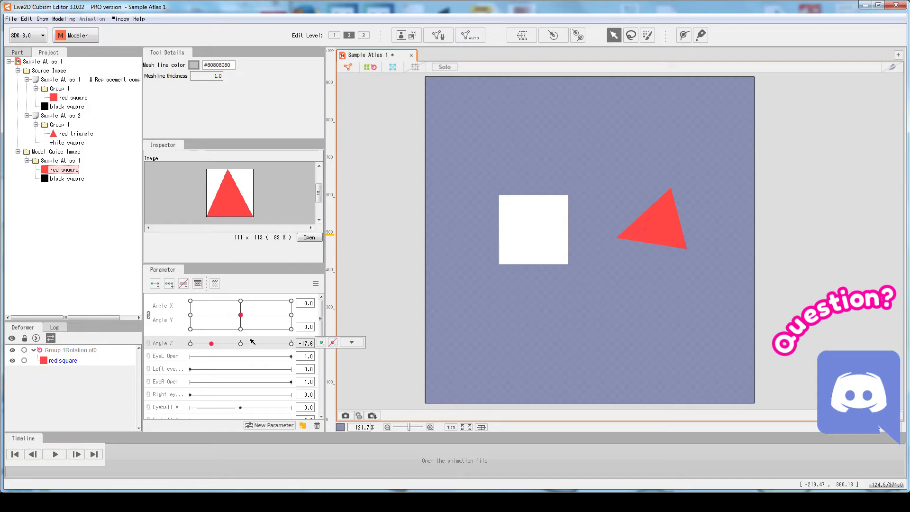
{"action": "left_click_drag", "start_coordinate": [211, 343], "coordinate": [240, 343]}
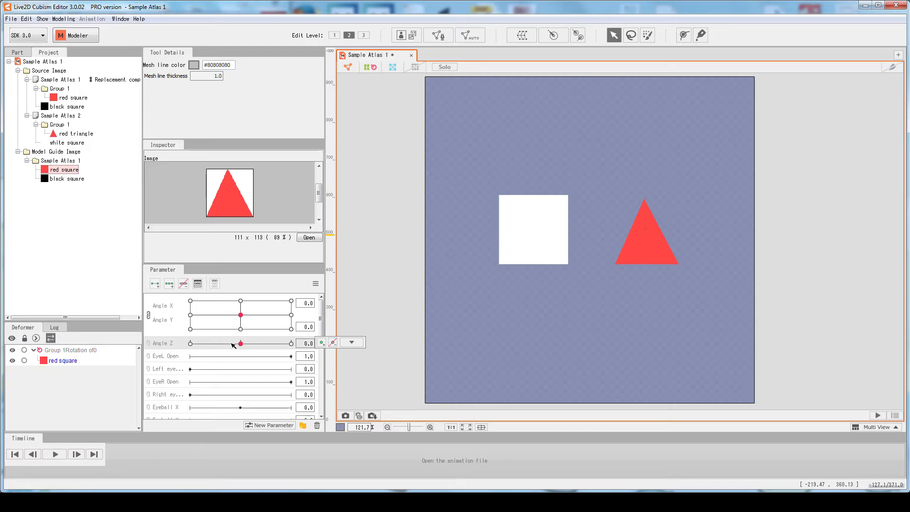
{"action": "mouse_move", "coordinate": [220, 320]}
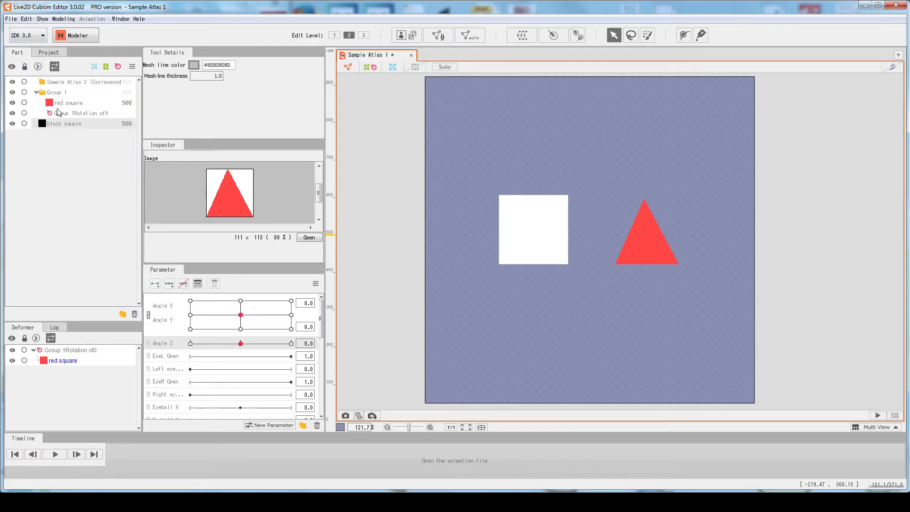
{"action": "left_click", "coordinate": [68, 102]}
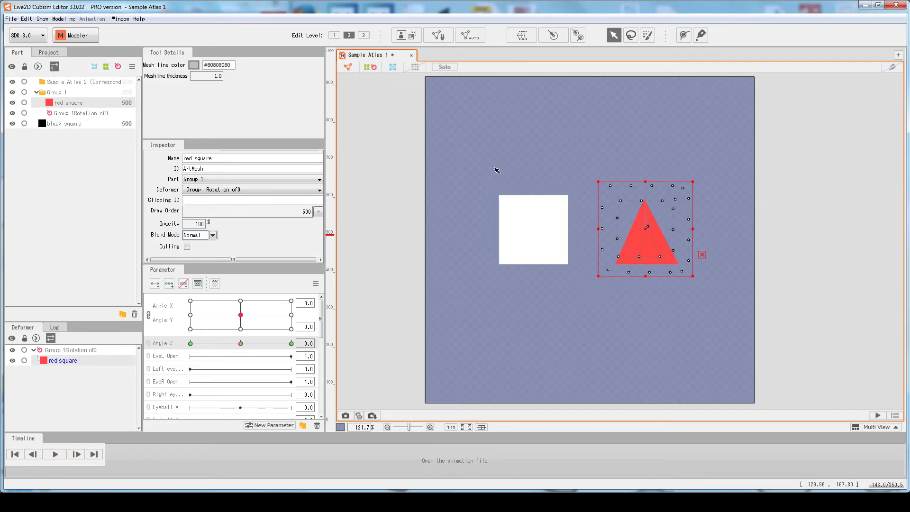
{"action": "left_click", "coordinate": [532, 229]}
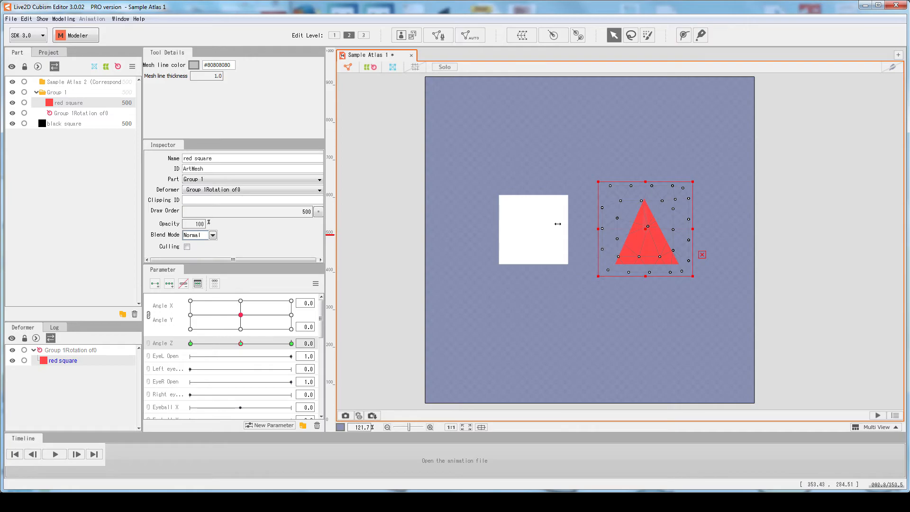
{"action": "left_click", "coordinate": [80, 113]}
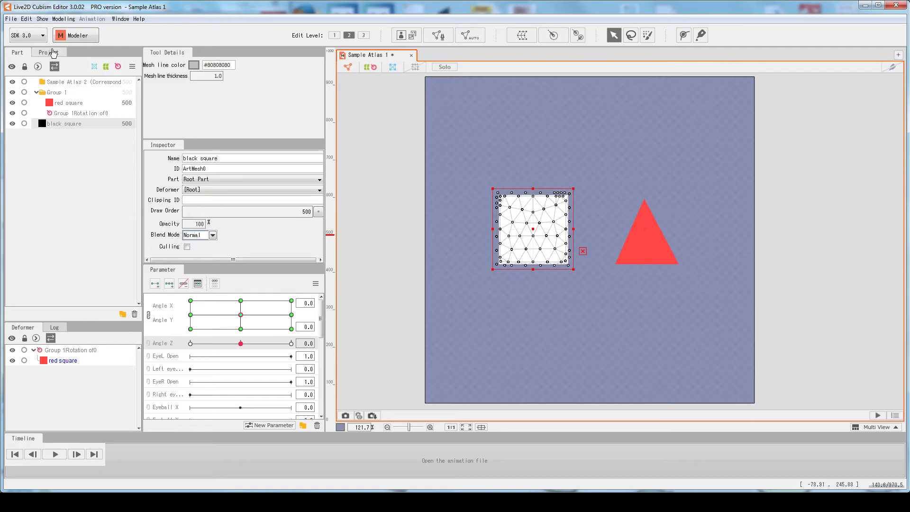
{"action": "left_click", "coordinate": [48, 52]}
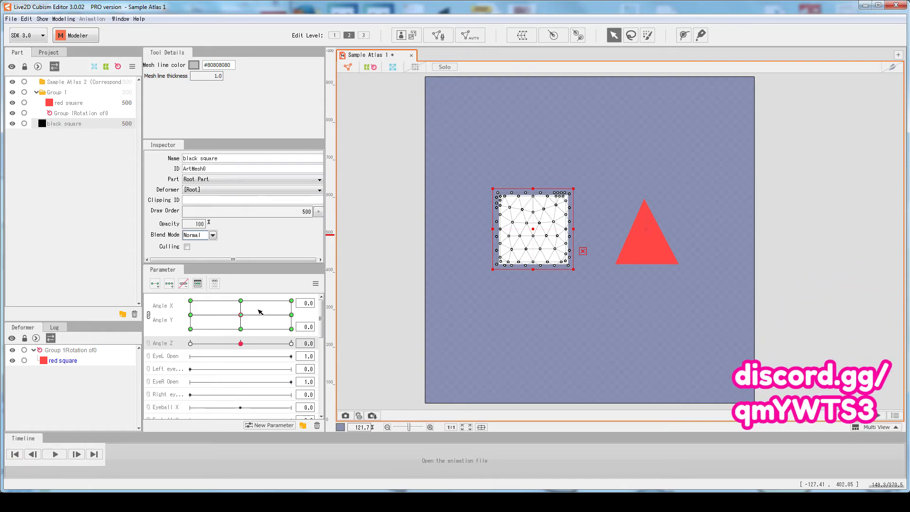
{"action": "left_click", "coordinate": [644, 253]}
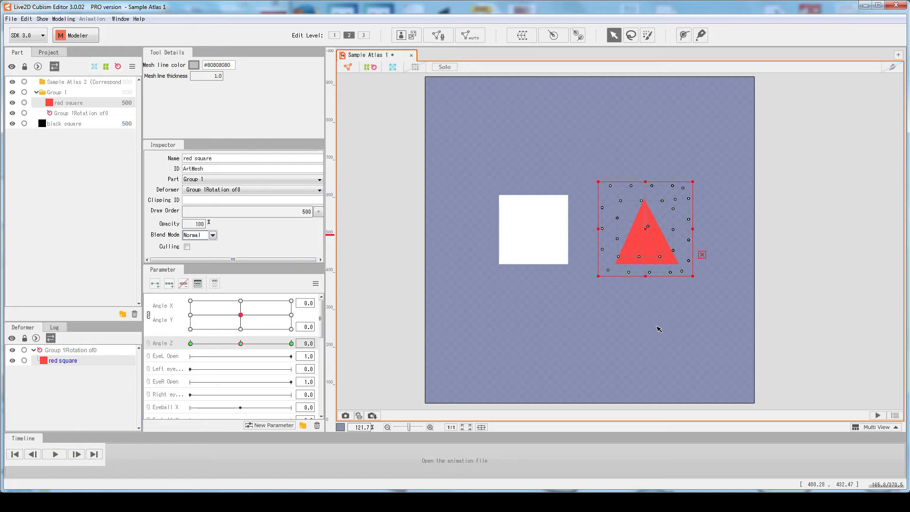
{"action": "mouse_move", "coordinate": [654, 328]}
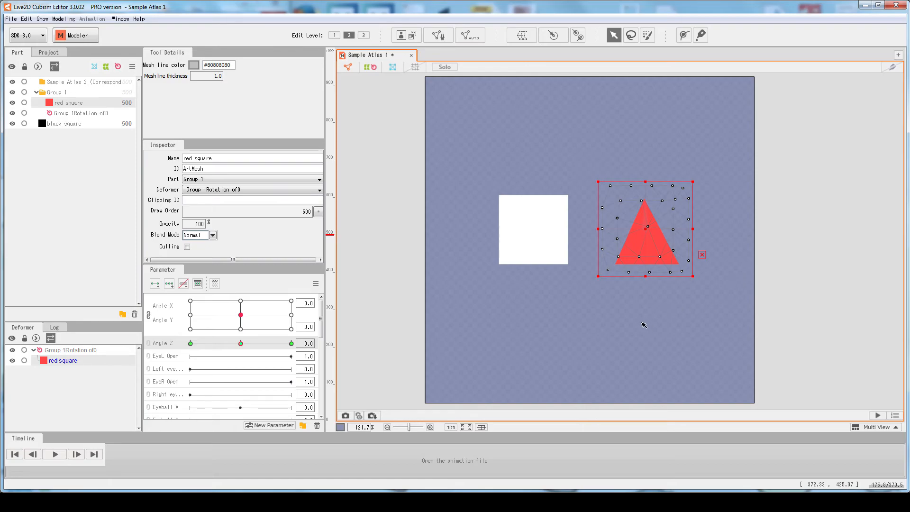
{"action": "mouse_move", "coordinate": [656, 299]}
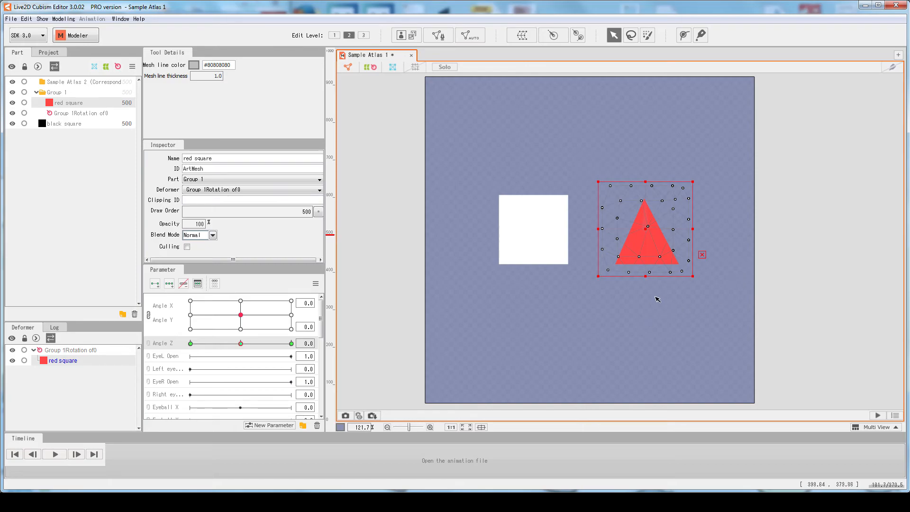
{"action": "mouse_move", "coordinate": [651, 289]}
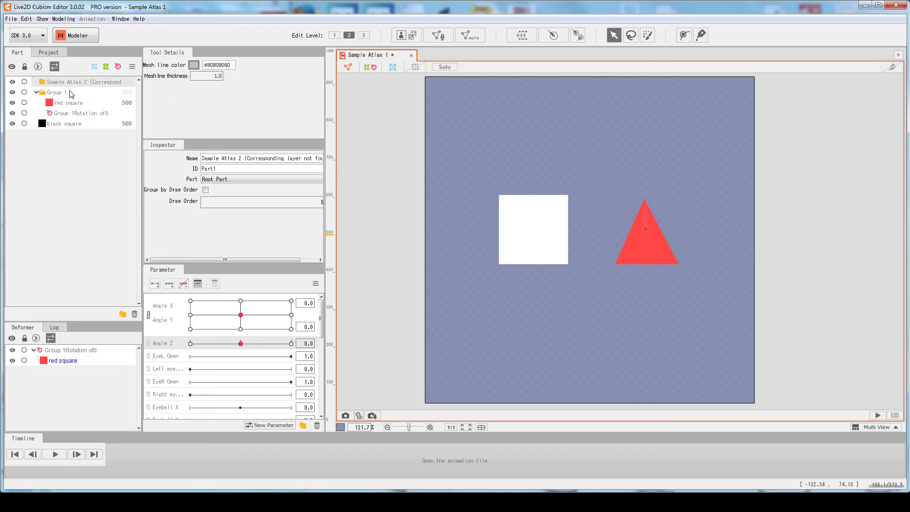
{"action": "mouse_move", "coordinate": [135, 94]}
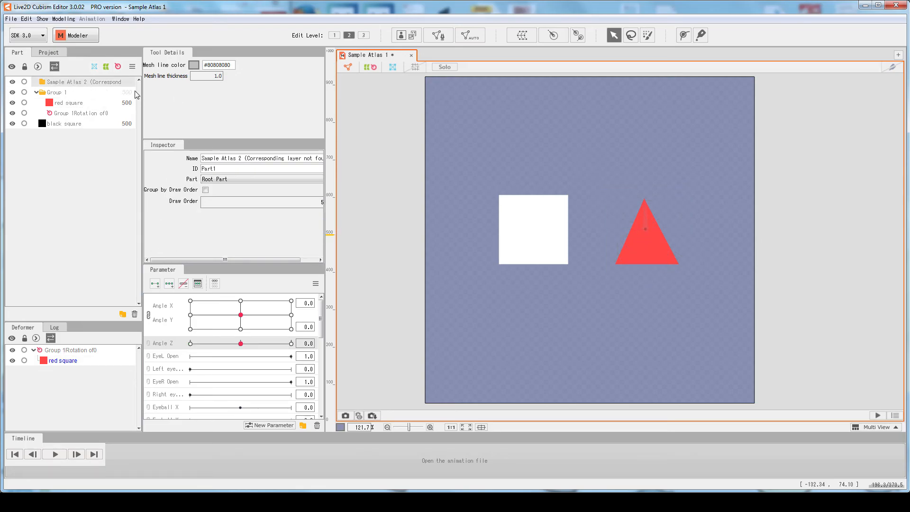
Step: Drag the Angle X/Y point to move the white square, then return it to centre
{"action": "left_click", "coordinate": [532, 228]}
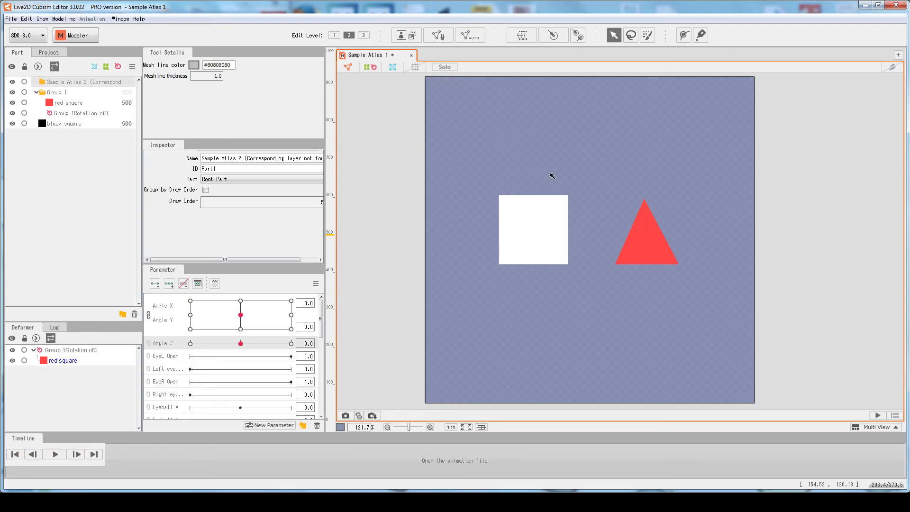
{"action": "mouse_move", "coordinate": [543, 142]}
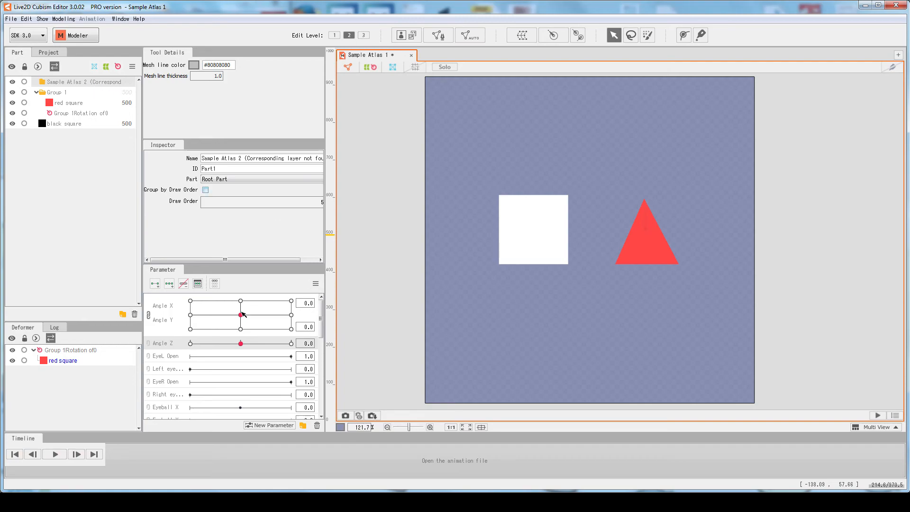
{"action": "left_click_drag", "start_coordinate": [242, 313], "coordinate": [213, 315]}
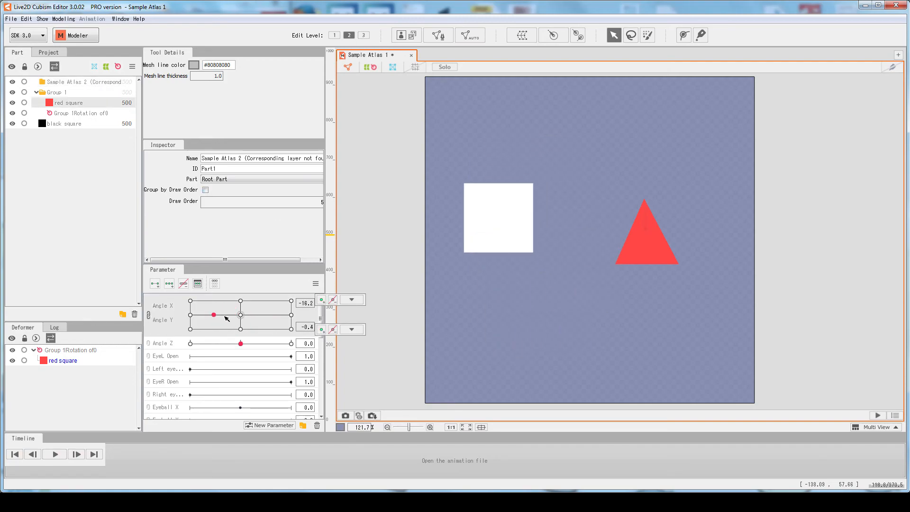
{"action": "left_click_drag", "start_coordinate": [212, 314], "coordinate": [200, 310]}
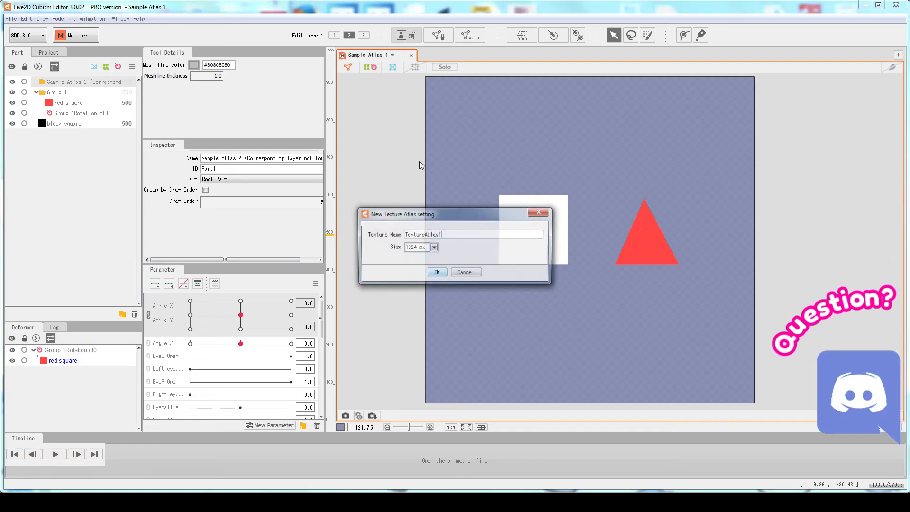
Step: Recreate the texture atlas with default settings and answer the Auto Layout prompt
{"action": "left_click", "coordinate": [436, 272]}
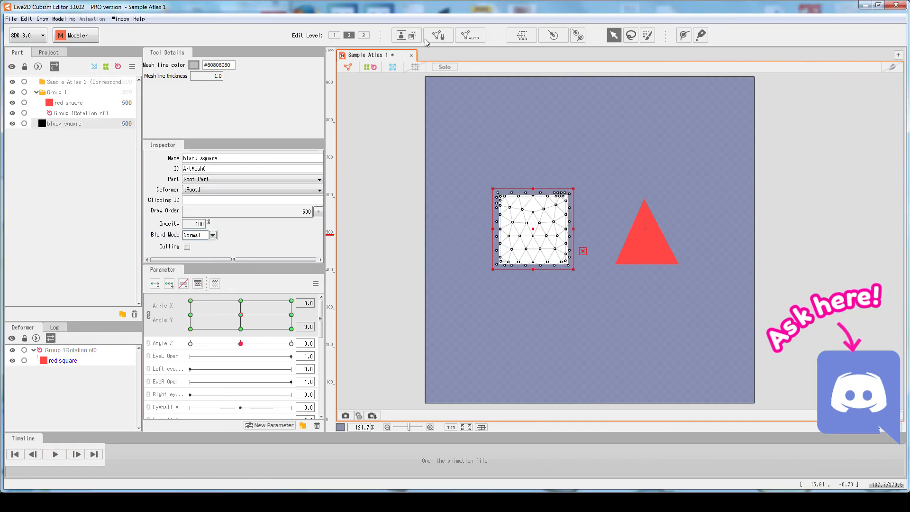
{"action": "left_click", "coordinate": [412, 35]}
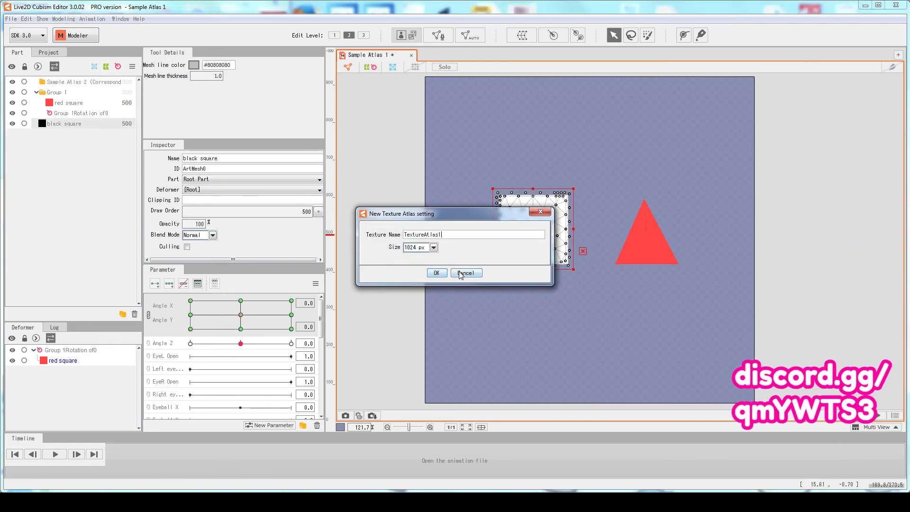
{"action": "left_click", "coordinate": [436, 272]}
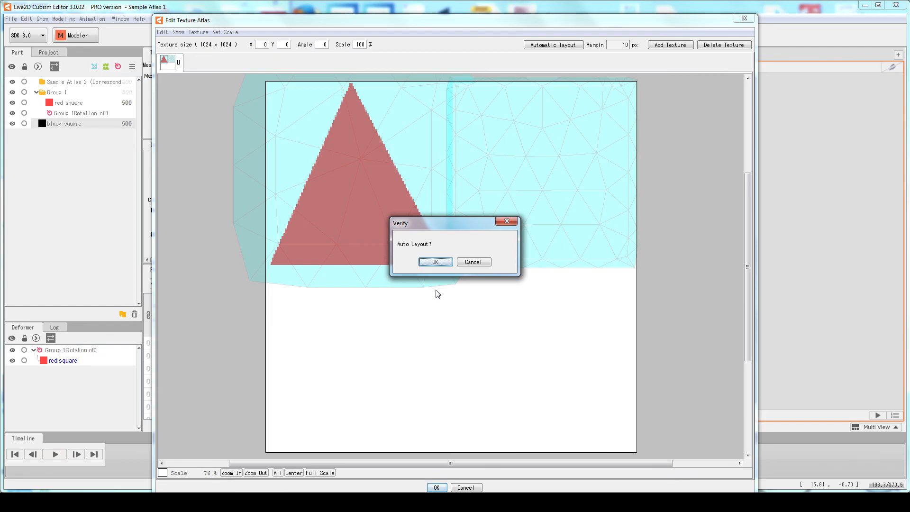
{"action": "left_click", "coordinate": [435, 262]}
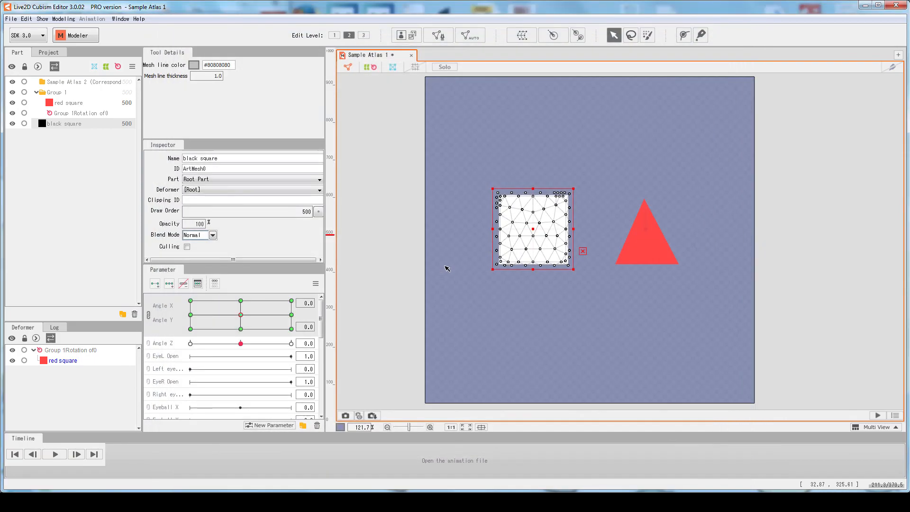
{"action": "mouse_move", "coordinate": [721, 263]}
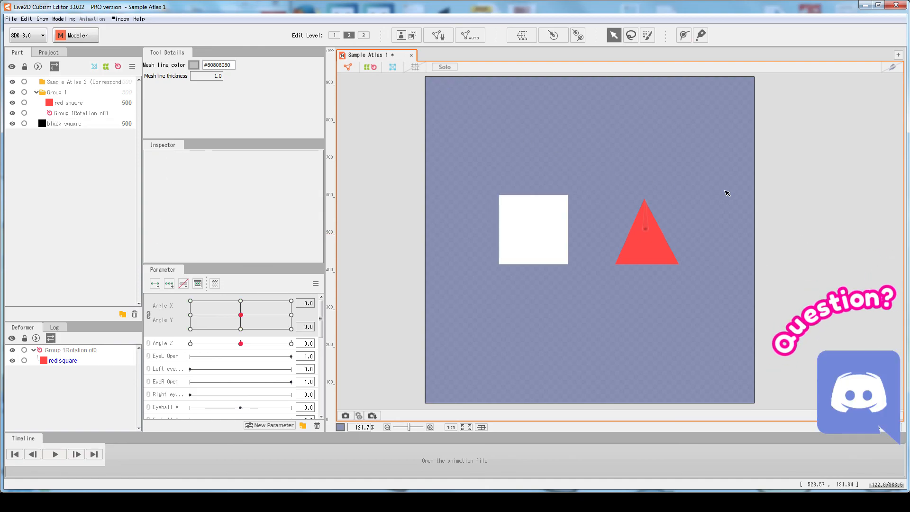
{"action": "left_click", "coordinate": [645, 241]}
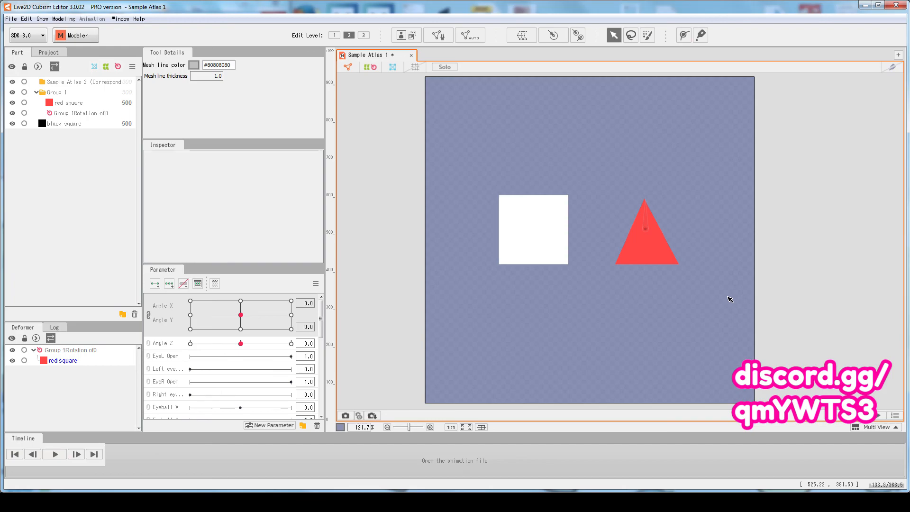
{"action": "mouse_move", "coordinate": [189, 204]}
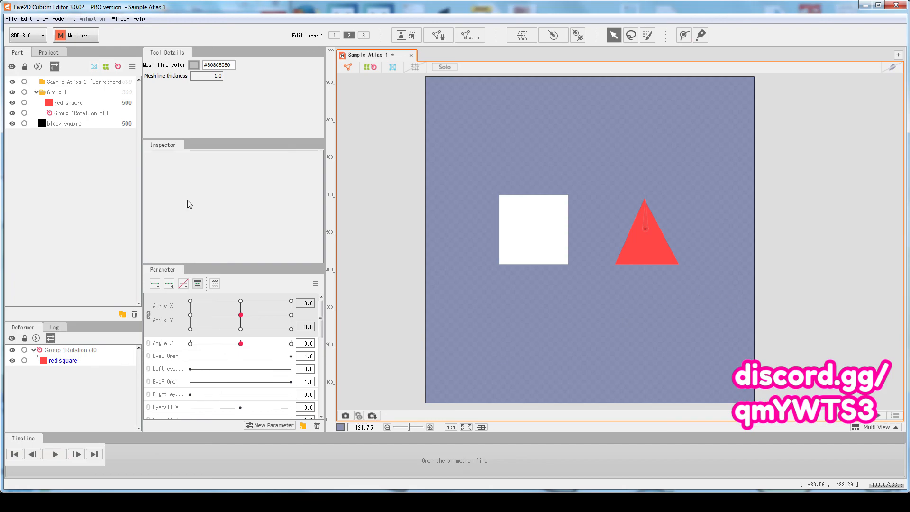